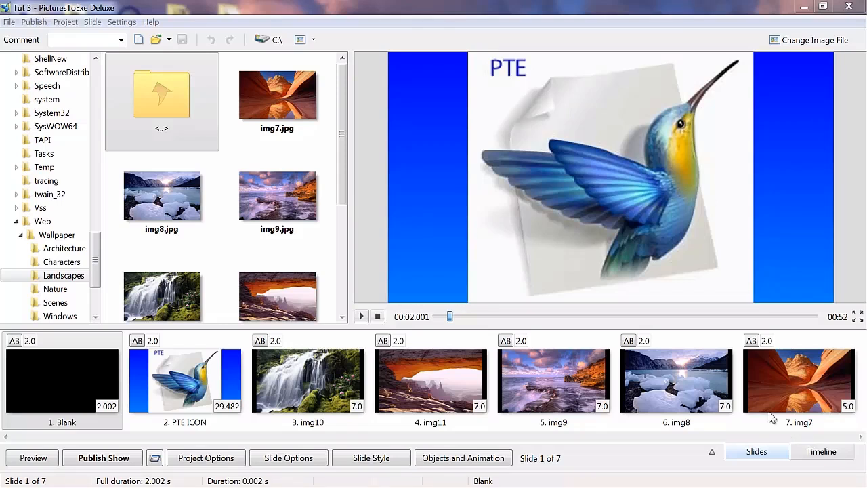
{"action": "mouse_move", "coordinate": [410, 233]}
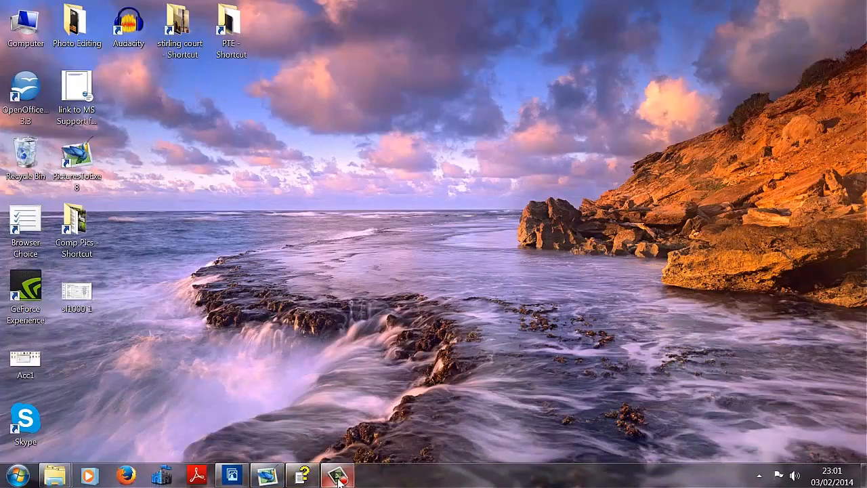
- Return to the project window and bring up the Objects and Animation editor for slide 2
{"action": "left_click", "coordinate": [338, 471]}
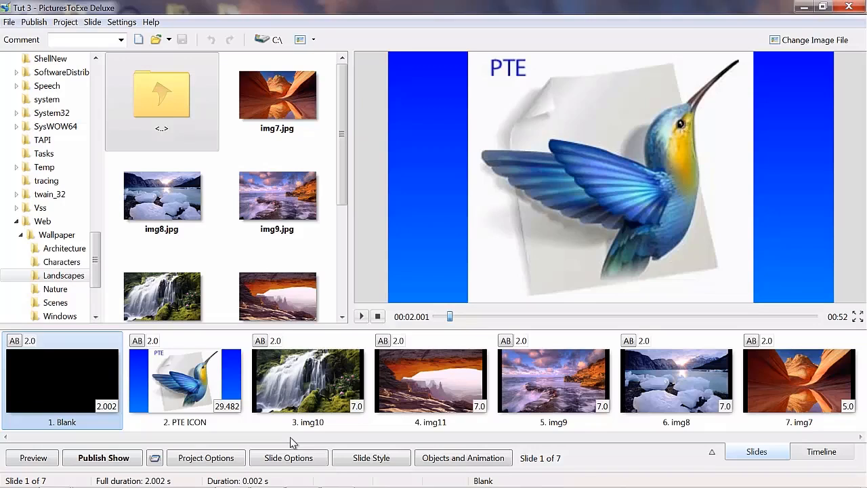
{"action": "mouse_move", "coordinate": [272, 434]}
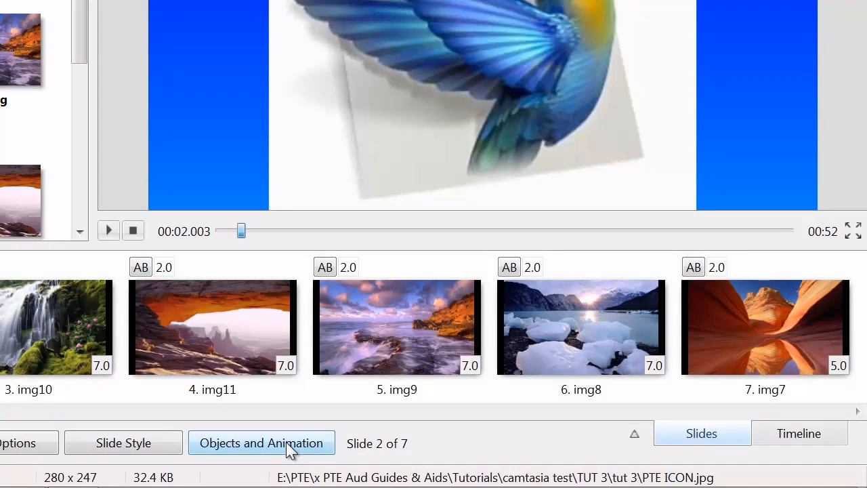
{"action": "left_click", "coordinate": [260, 442]}
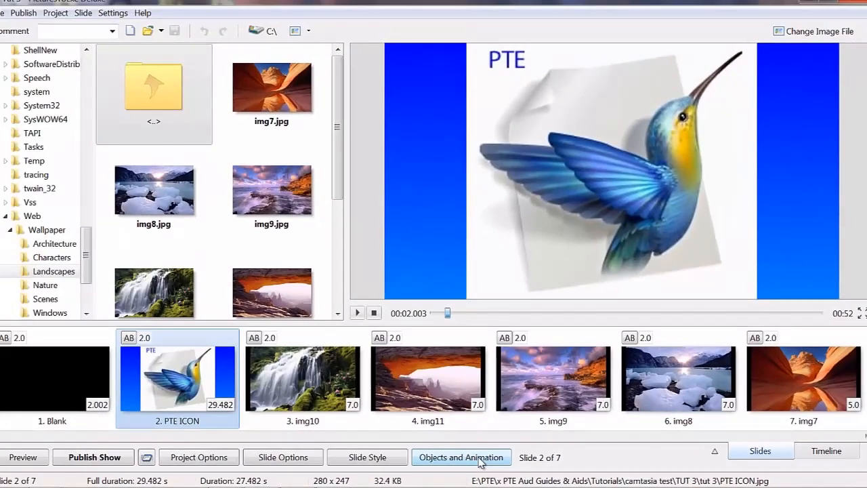
{"action": "left_click", "coordinate": [461, 456]}
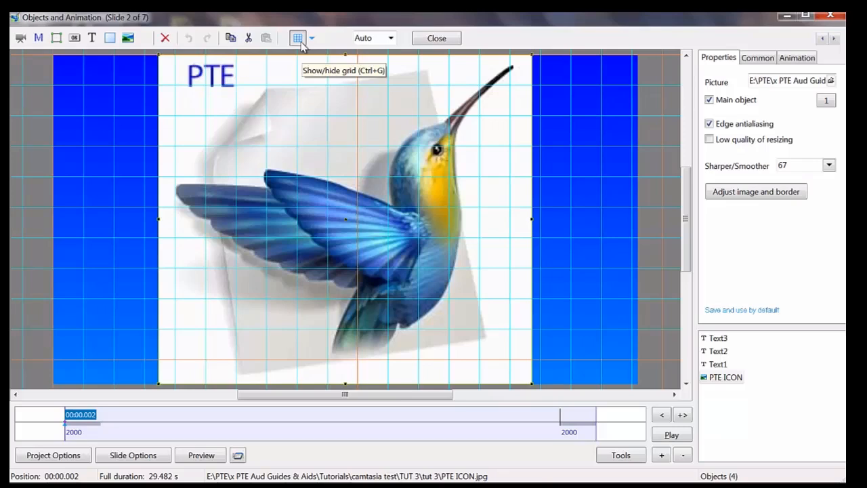
- Review the grid settings and toggle the alignment grid off, on and off again
{"action": "left_click", "coordinate": [316, 38]}
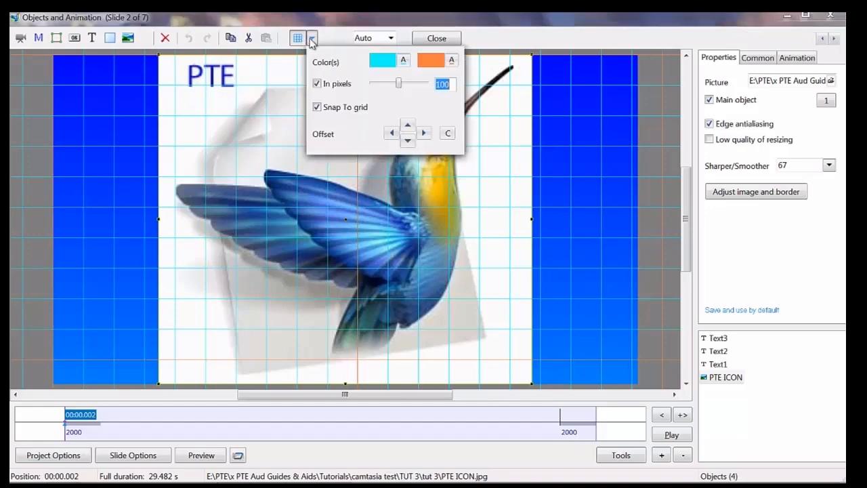
{"action": "left_click", "coordinate": [311, 38]}
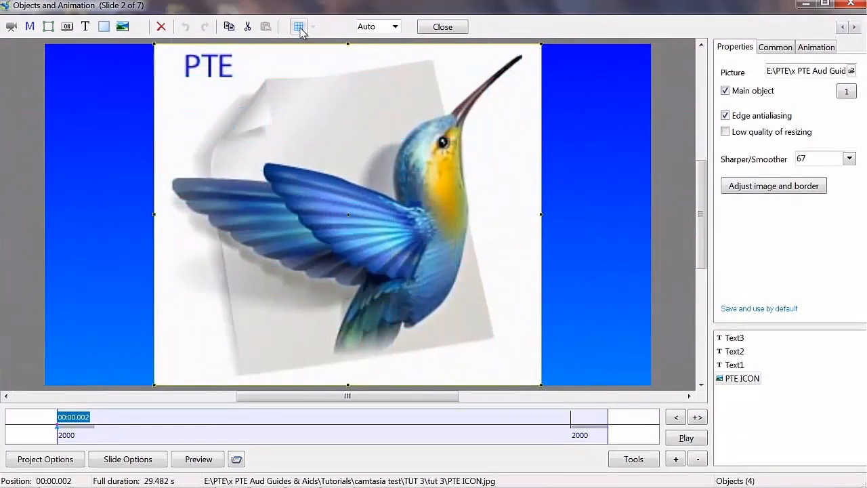
{"action": "left_click", "coordinate": [295, 26]}
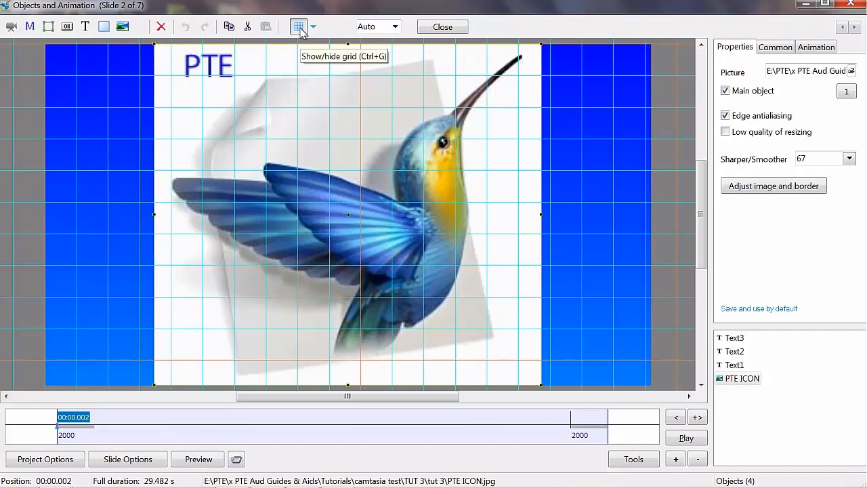
{"action": "left_click", "coordinate": [297, 27]}
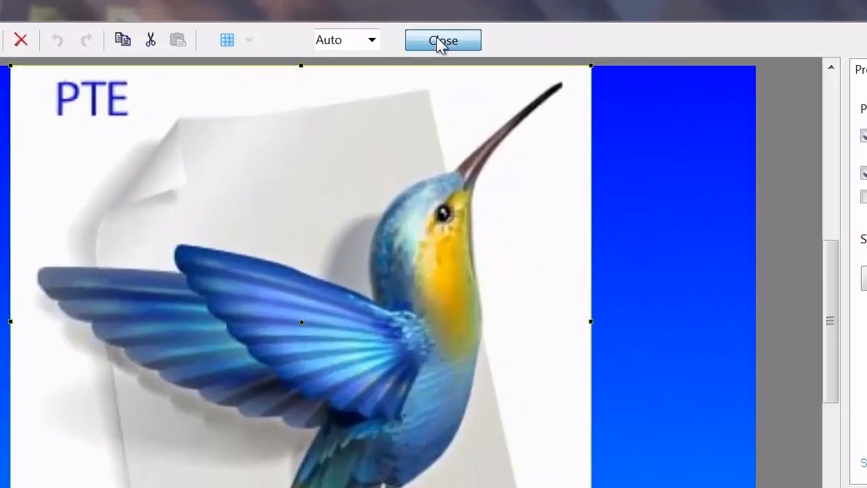
- Close the editor and go to the Editor page of the program preferences
{"action": "left_click", "coordinate": [442, 39]}
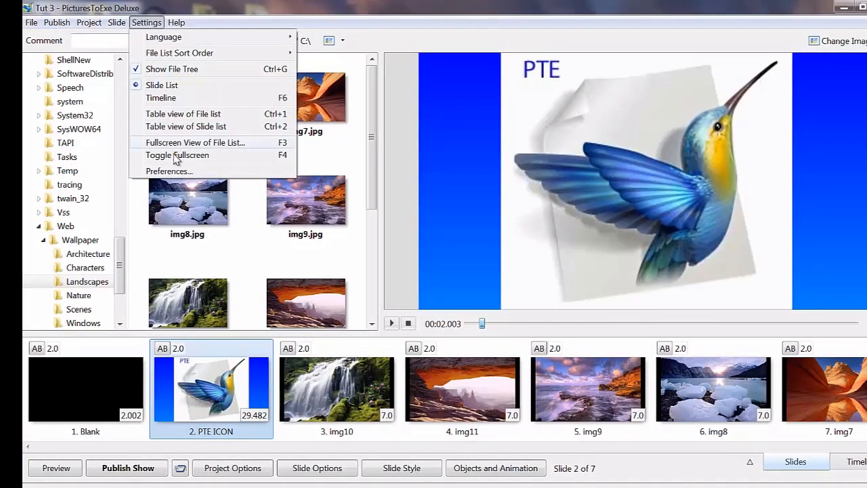
{"action": "left_click", "coordinate": [170, 170]}
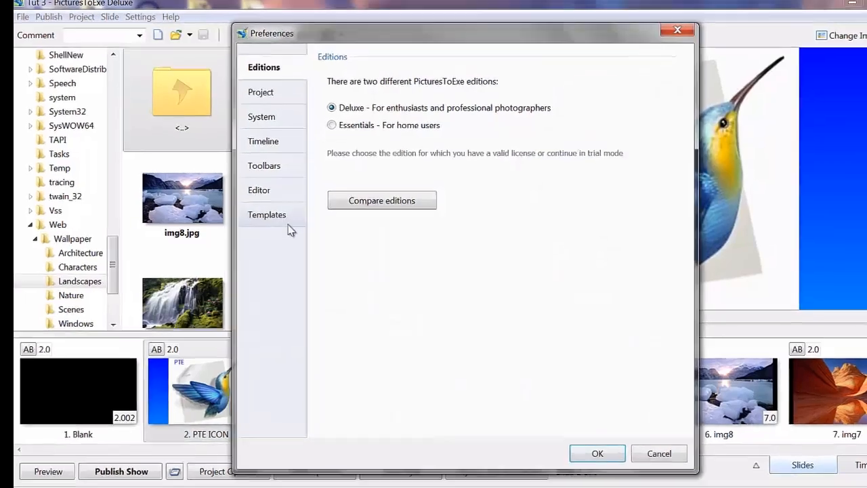
{"action": "left_click", "coordinate": [259, 190]}
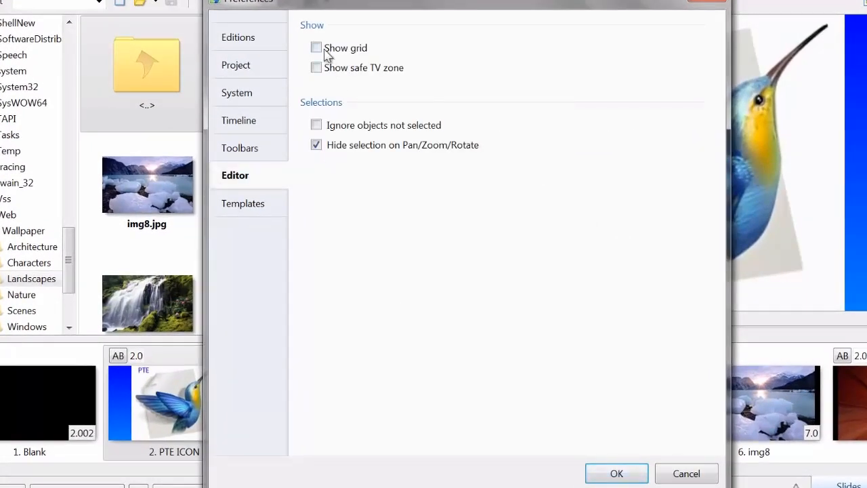
- Switch on Show safe TV zone and confirm the preference change with OK
{"action": "left_click", "coordinate": [314, 47]}
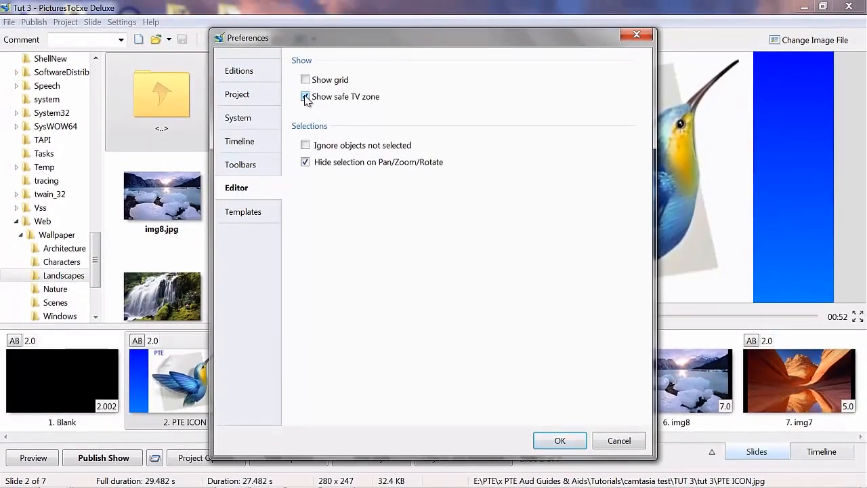
{"action": "left_click", "coordinate": [560, 440]}
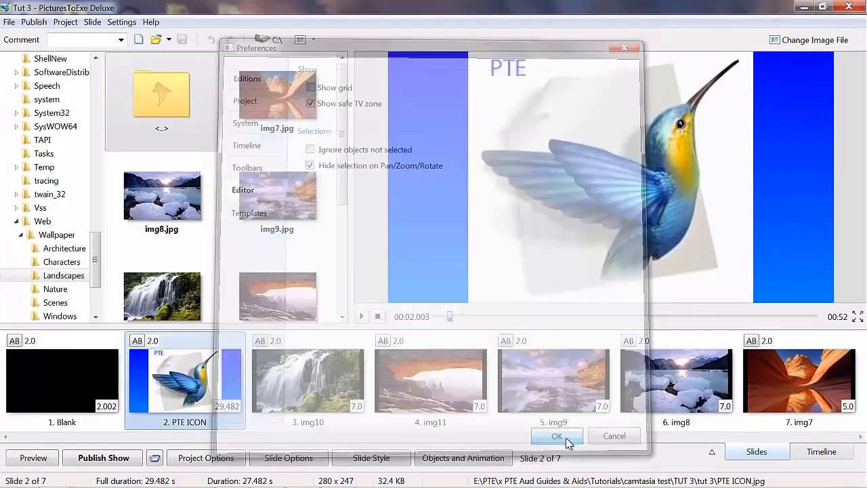
{"action": "left_click", "coordinate": [556, 437]}
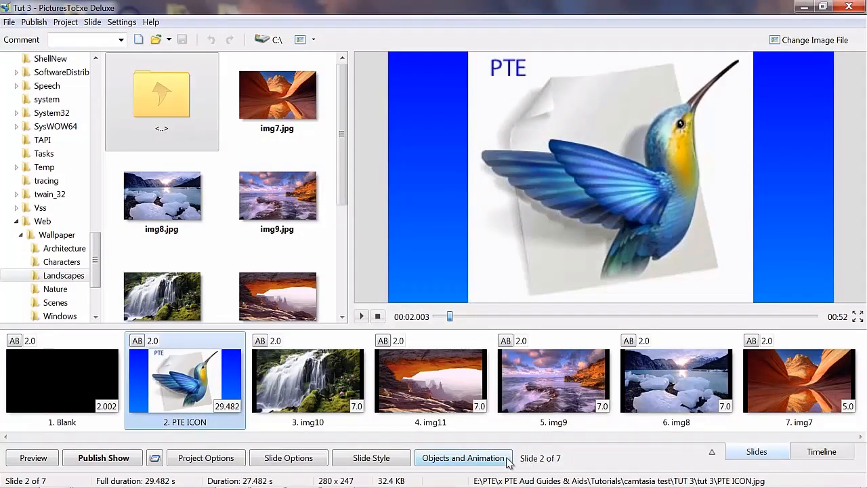
- Reopen the Objects and Animation editor for slide 2 to see the safe TV zone border
{"action": "left_click", "coordinate": [463, 458]}
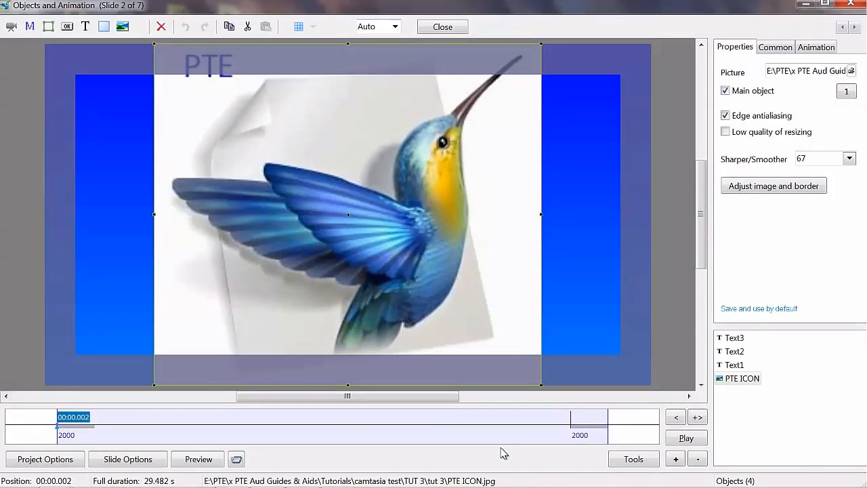
{"action": "mouse_move", "coordinate": [583, 87]}
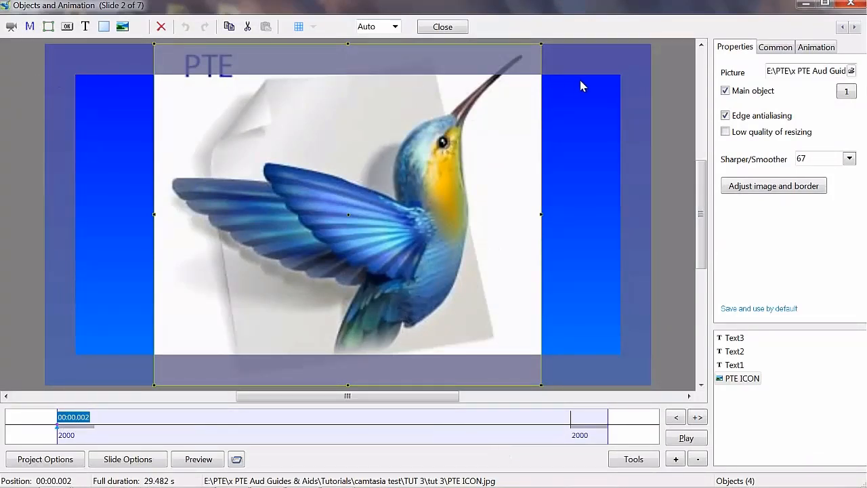
{"action": "mouse_move", "coordinate": [93, 344]}
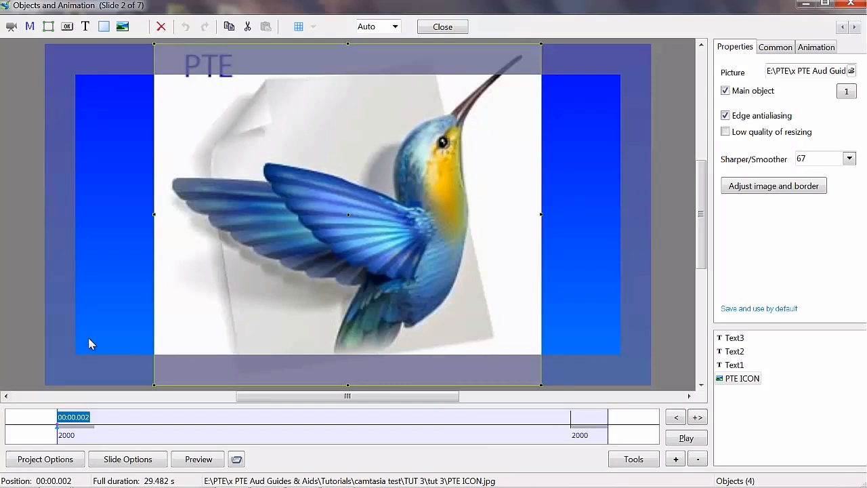
{"action": "mouse_move", "coordinate": [612, 81]}
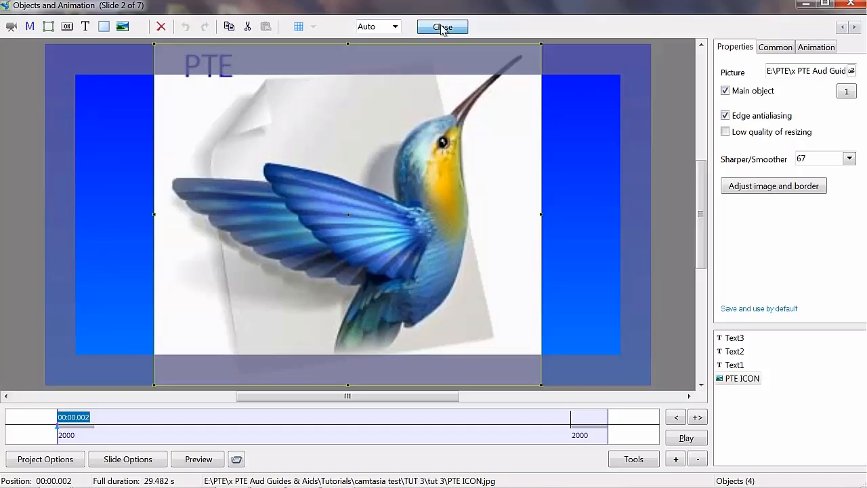
- Close the editor and turn the safe TV zone display back off in Preferences
{"action": "left_click", "coordinate": [442, 26]}
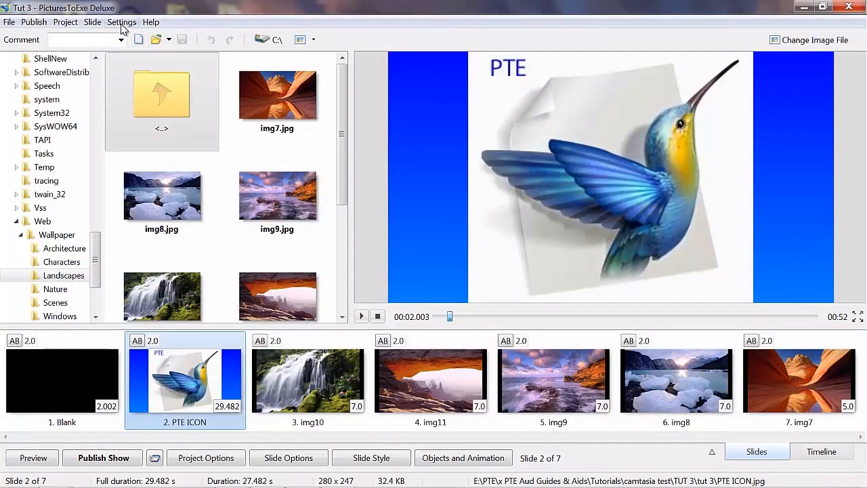
{"action": "left_click", "coordinate": [122, 22]}
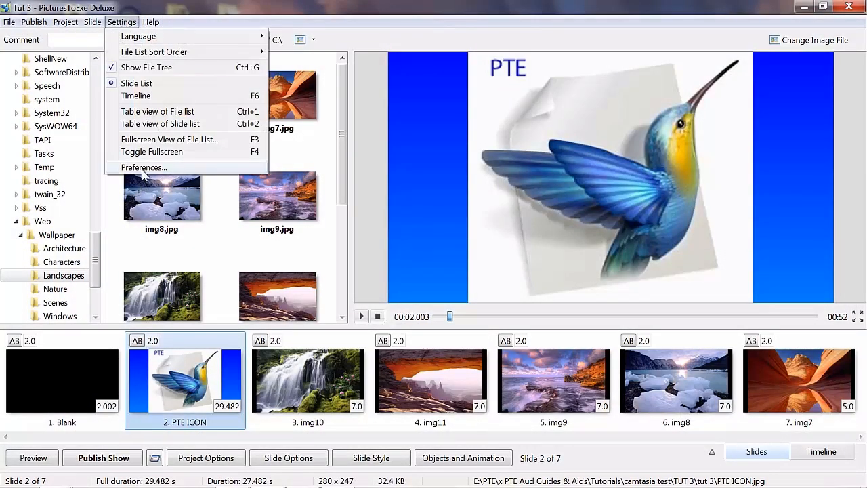
{"action": "left_click", "coordinate": [143, 168]}
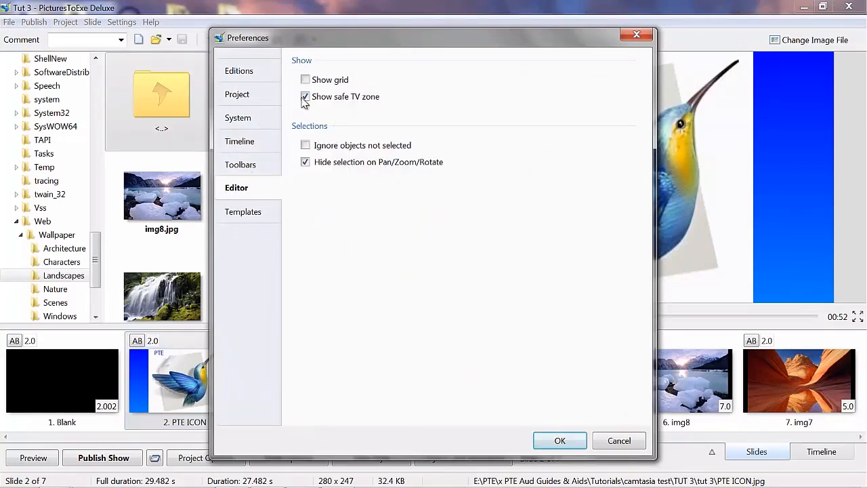
{"action": "left_click", "coordinate": [305, 96]}
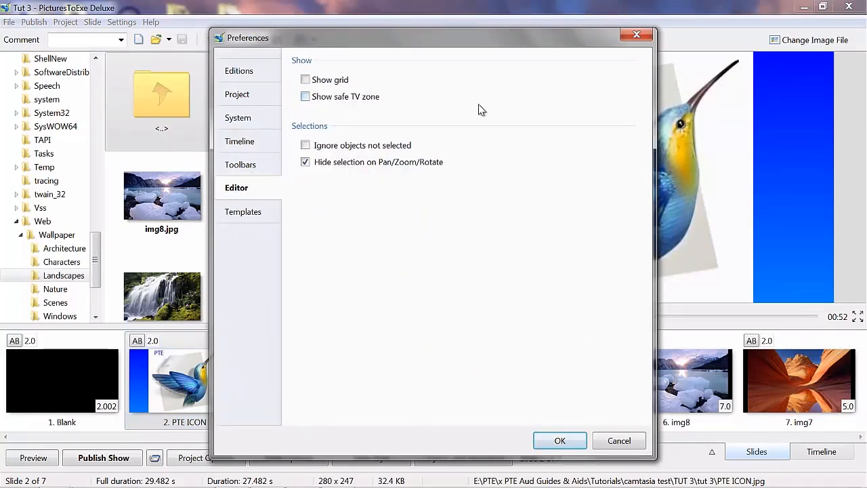
{"action": "mouse_move", "coordinate": [462, 355]}
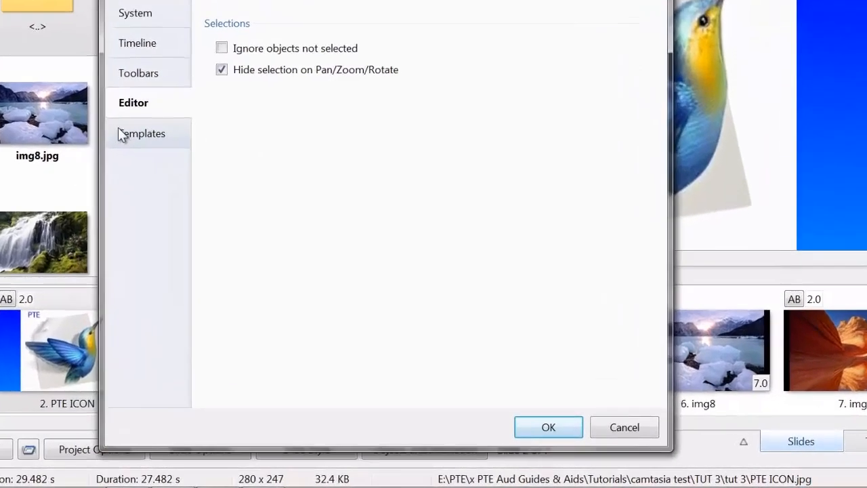
- View the Templates preferences page, then close Preferences and return to the project
{"action": "left_click", "coordinate": [143, 133]}
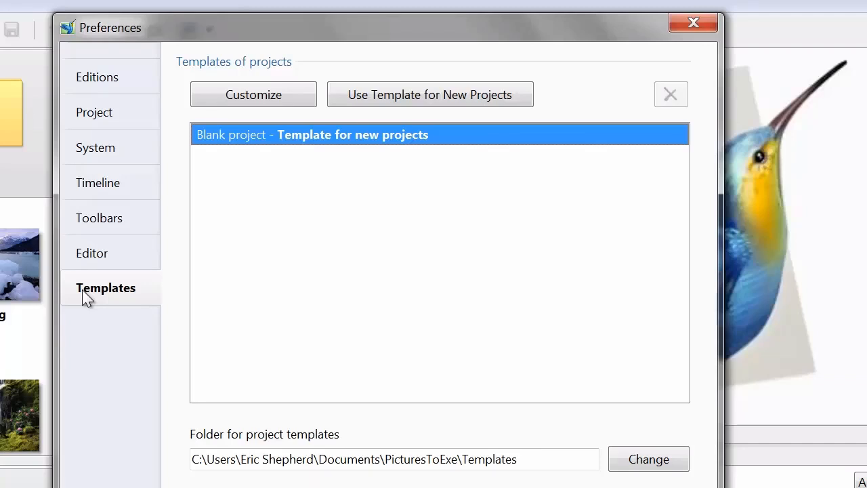
{"action": "mouse_move", "coordinate": [86, 392]}
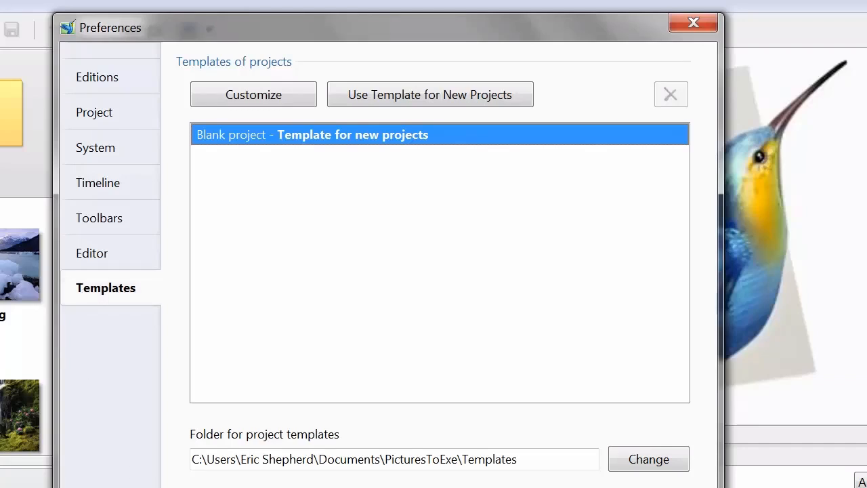
{"action": "mouse_move", "coordinate": [113, 61]}
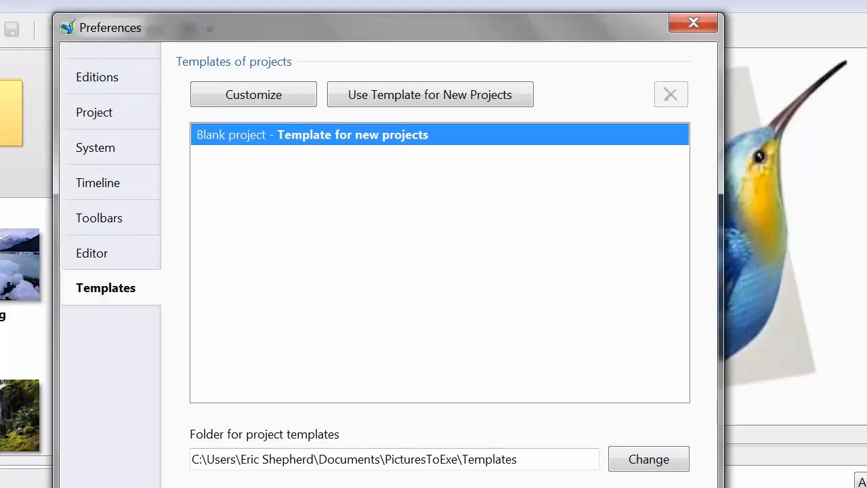
{"action": "left_click", "coordinate": [694, 22]}
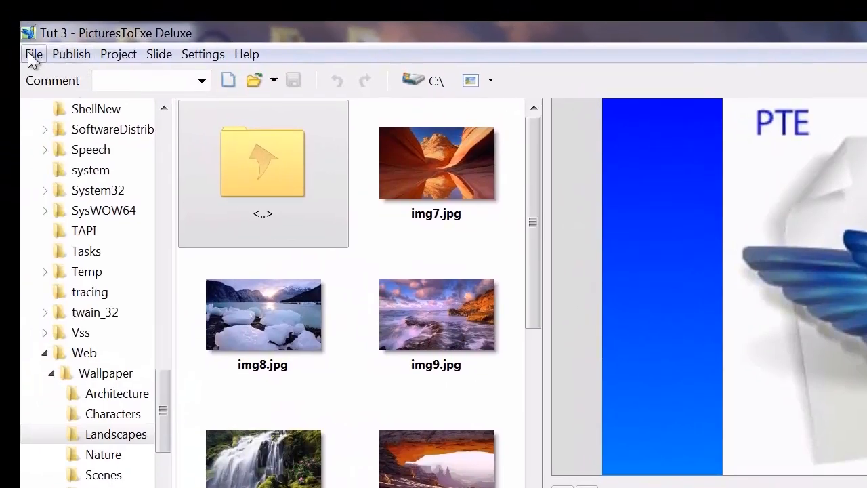
{"action": "left_click", "coordinate": [34, 54]}
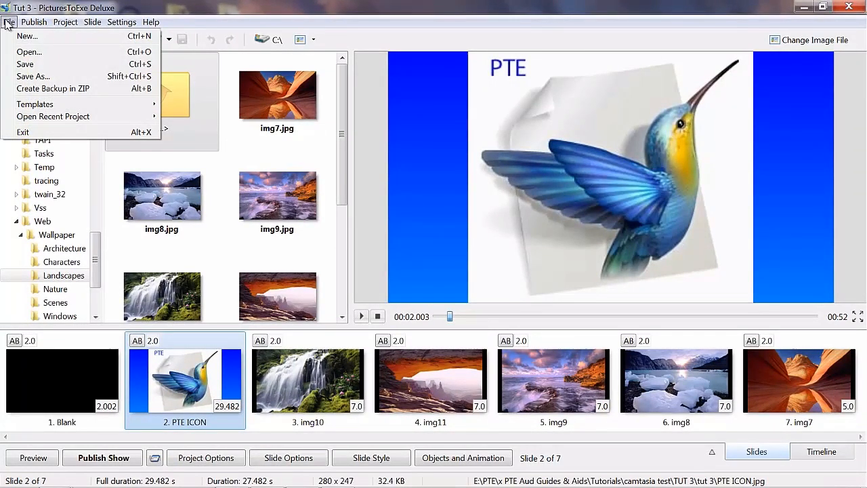
{"action": "mouse_move", "coordinate": [24, 140]}
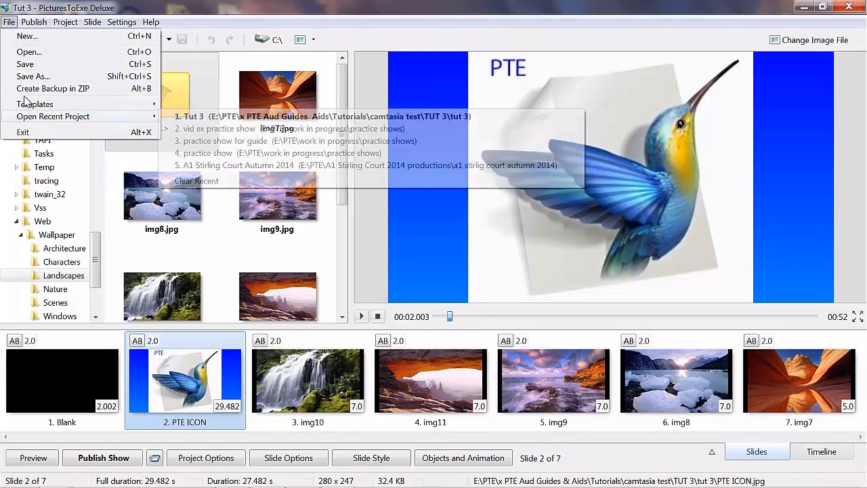
{"action": "left_click", "coordinate": [34, 22]}
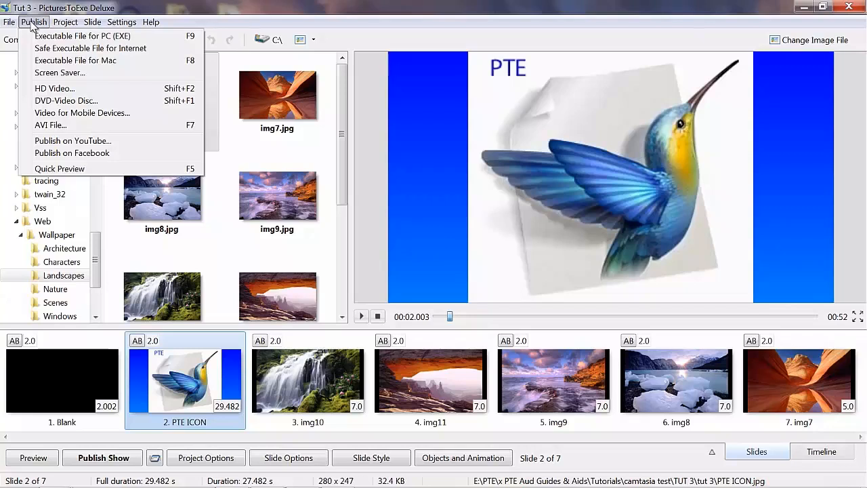
{"action": "left_click", "coordinate": [65, 21]}
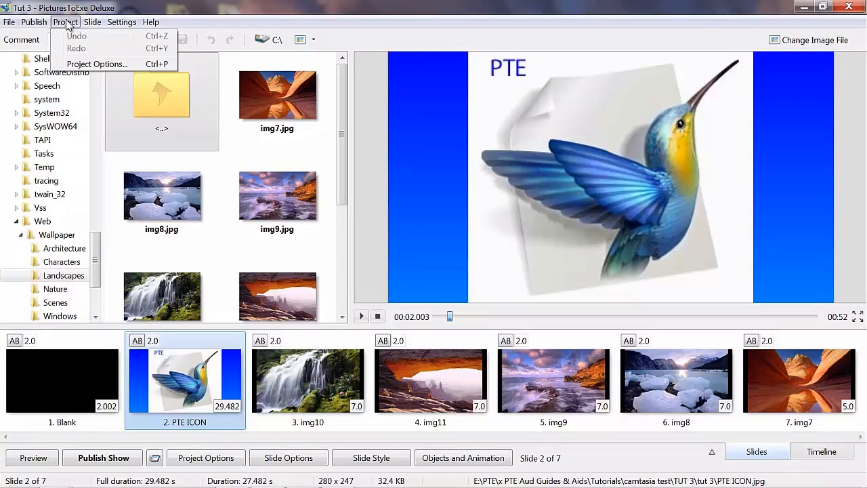
{"action": "mouse_move", "coordinate": [81, 35]}
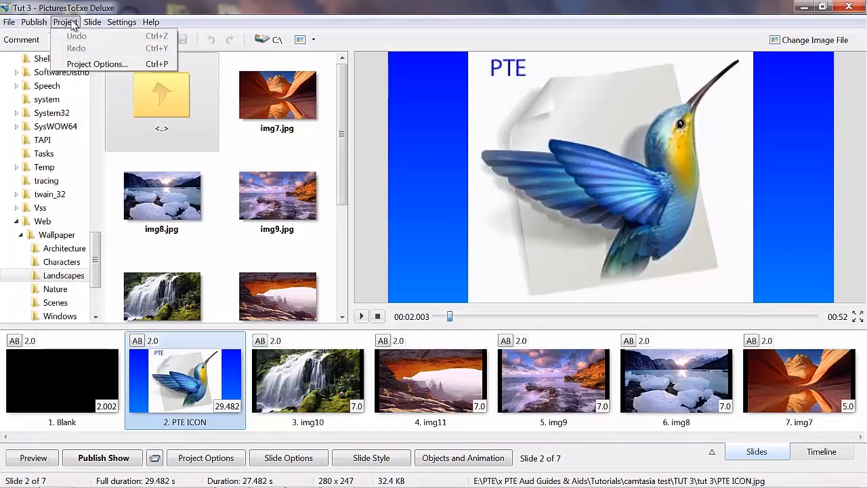
{"action": "left_click", "coordinate": [150, 22]}
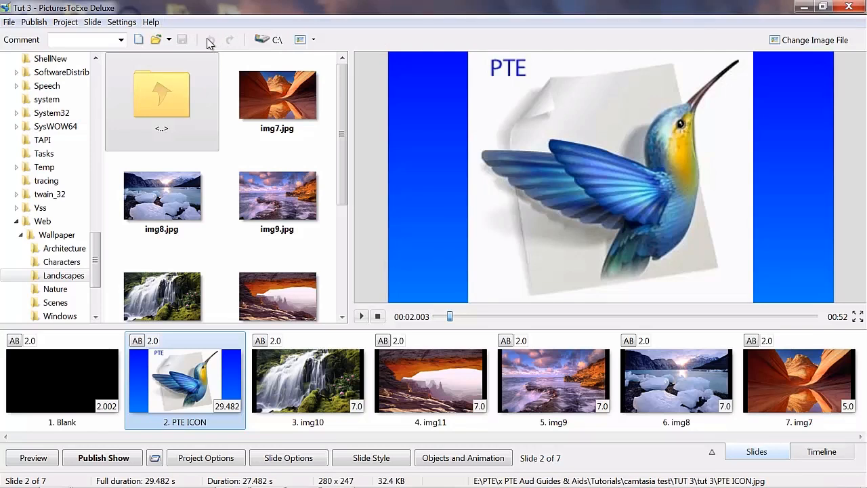
{"action": "mouse_move", "coordinate": [215, 42]}
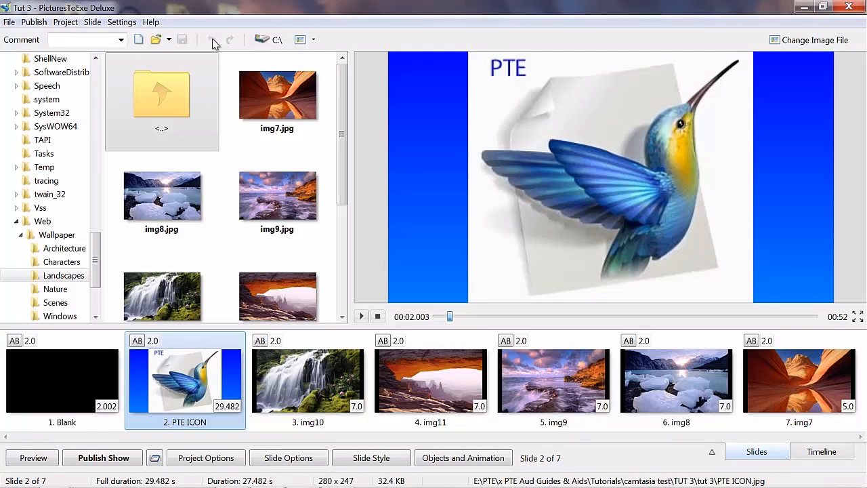
{"action": "mouse_move", "coordinate": [224, 39]}
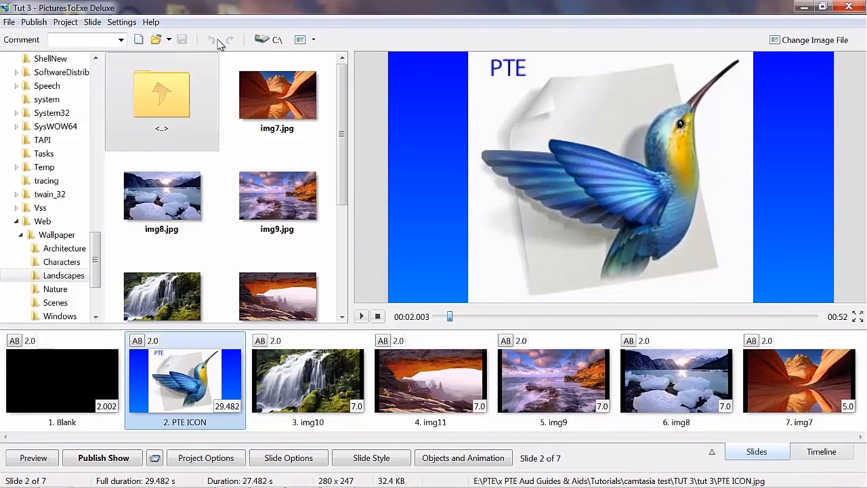
{"action": "mouse_move", "coordinate": [236, 42]}
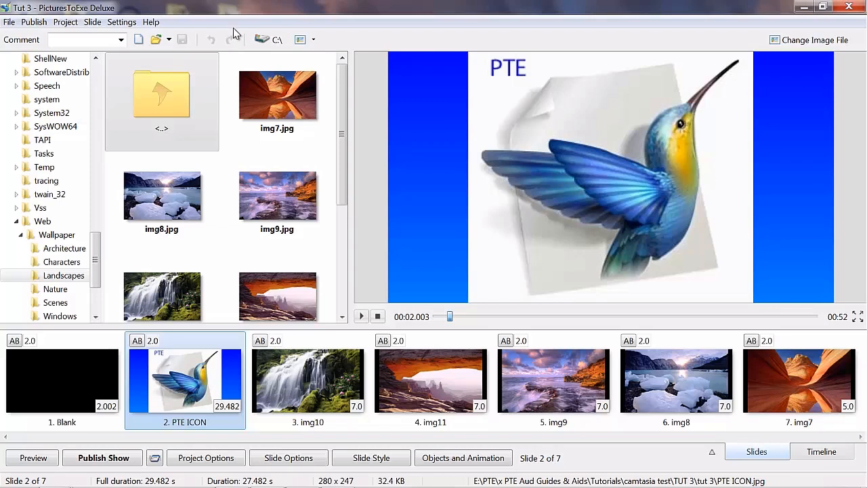
{"action": "left_click", "coordinate": [65, 22]}
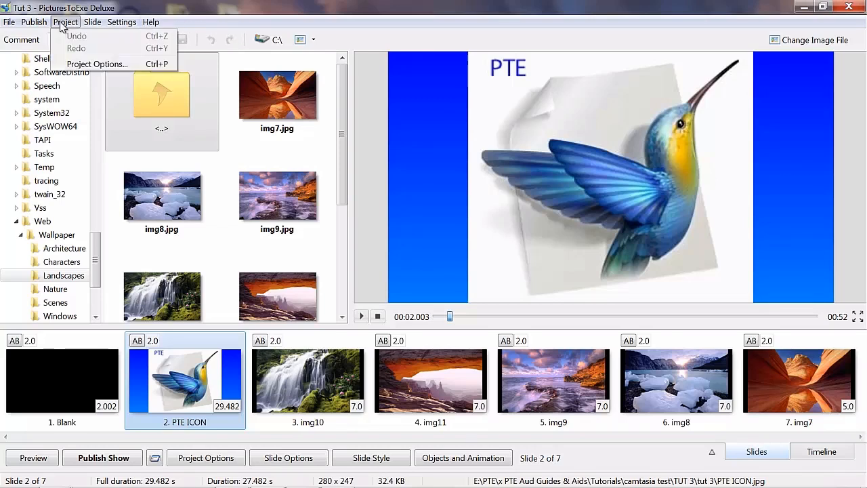
{"action": "mouse_move", "coordinate": [97, 64]}
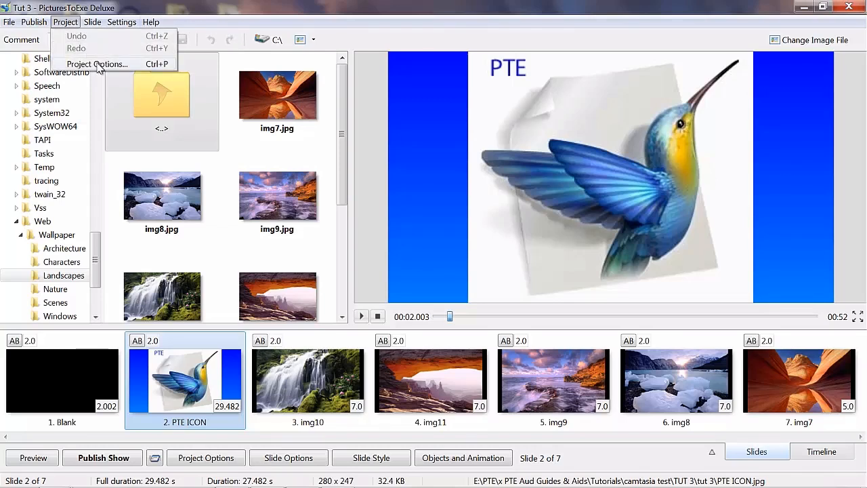
{"action": "left_click", "coordinate": [95, 64]}
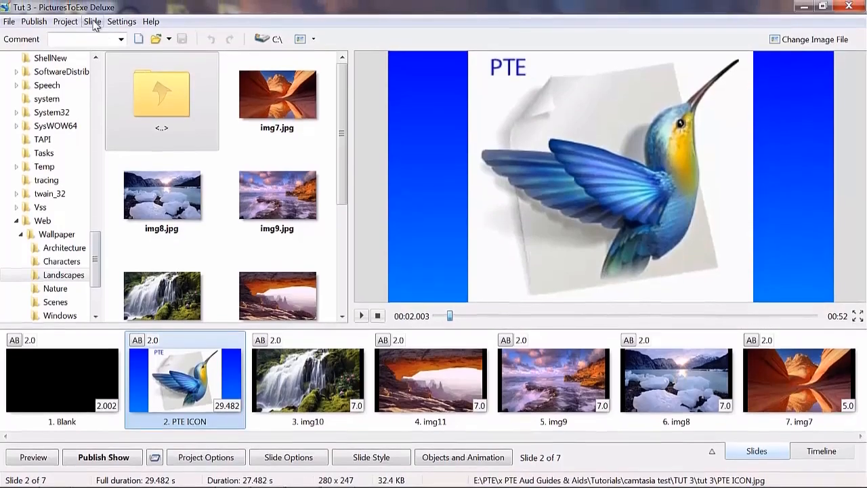
{"action": "left_click", "coordinate": [92, 22]}
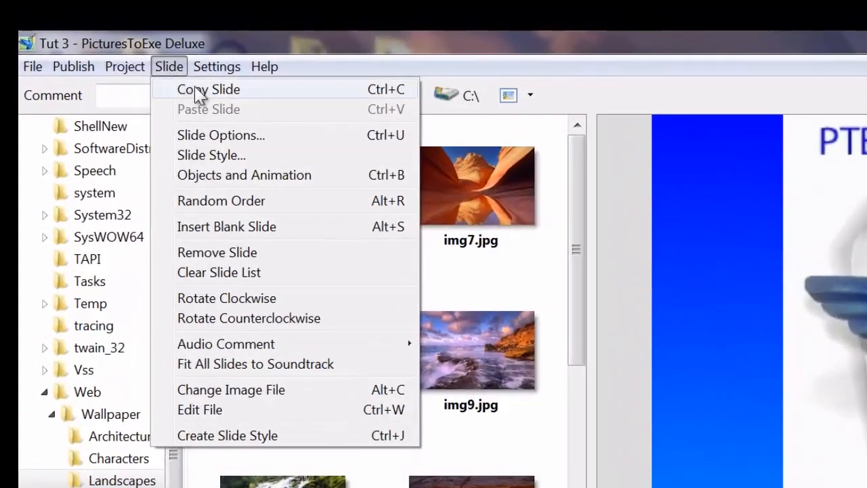
{"action": "mouse_move", "coordinate": [176, 71]}
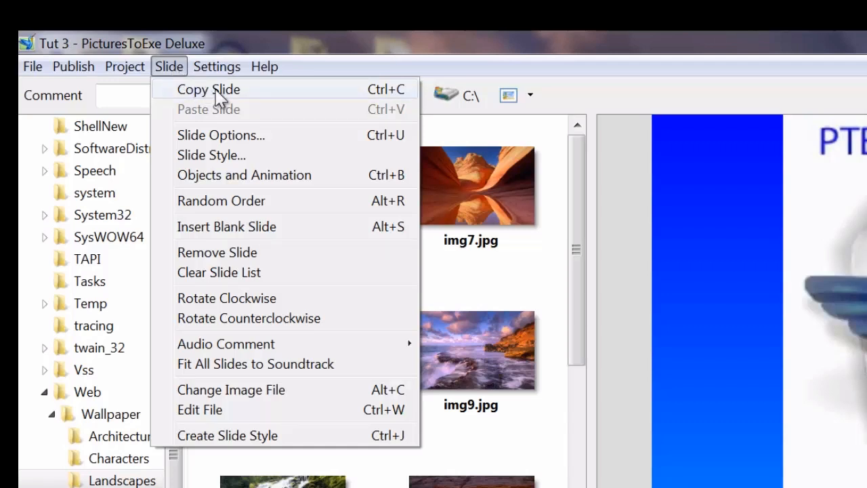
{"action": "mouse_move", "coordinate": [222, 154]}
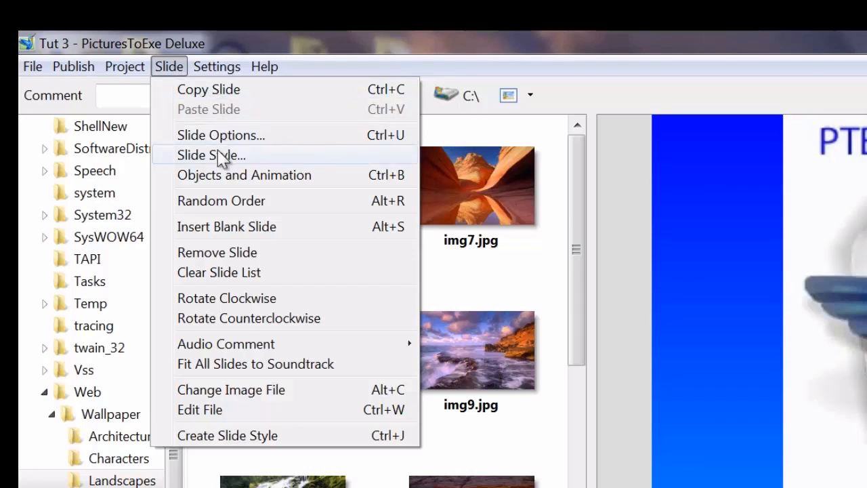
{"action": "mouse_move", "coordinate": [232, 179]}
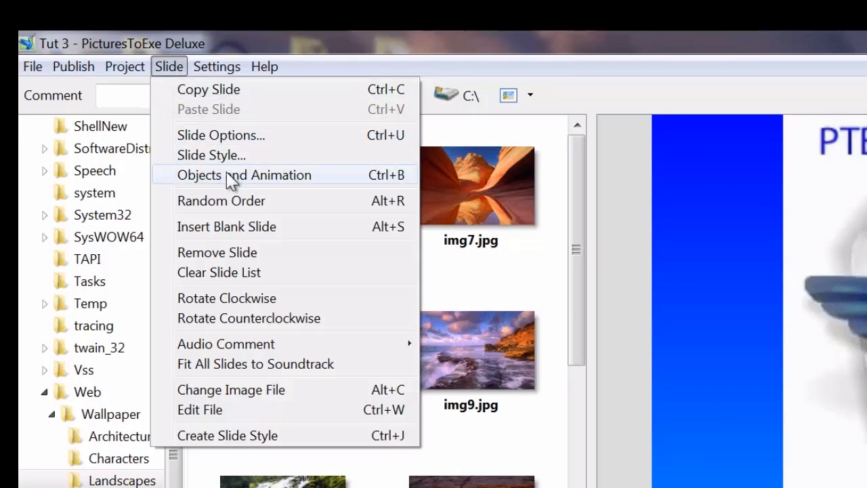
{"action": "mouse_move", "coordinate": [226, 229]}
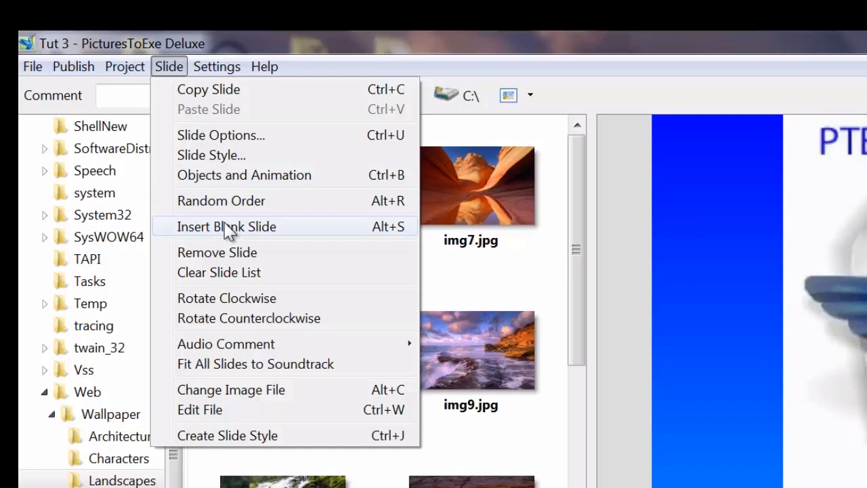
{"action": "mouse_move", "coordinate": [224, 284]}
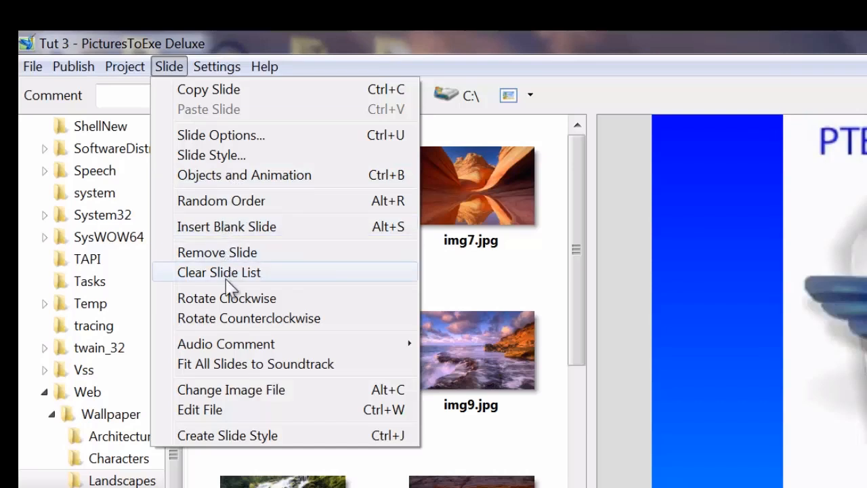
{"action": "mouse_move", "coordinate": [227, 298]}
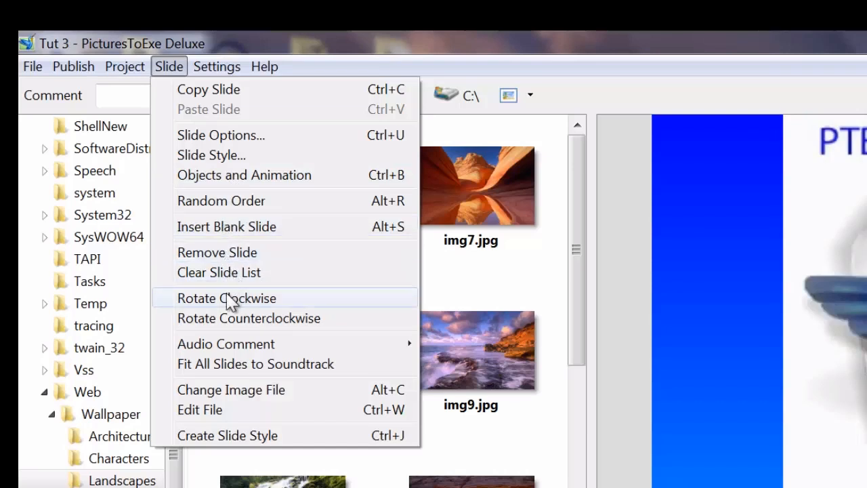
{"action": "mouse_move", "coordinate": [228, 328]}
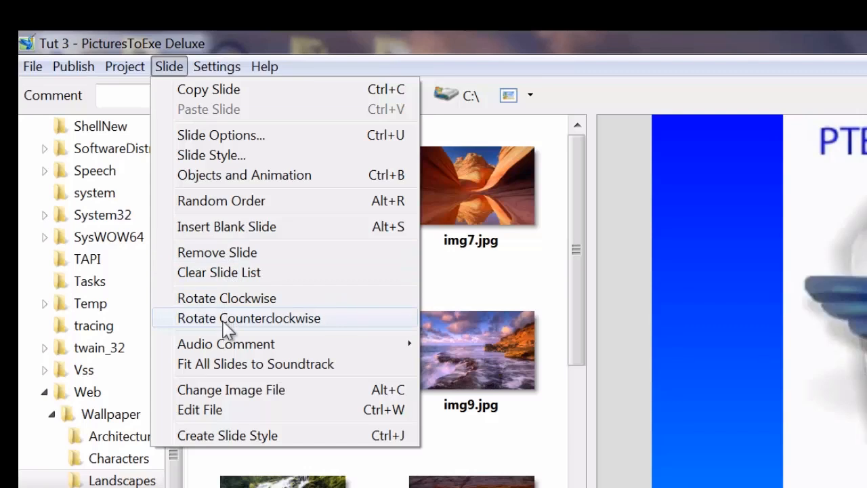
{"action": "mouse_move", "coordinate": [226, 372]}
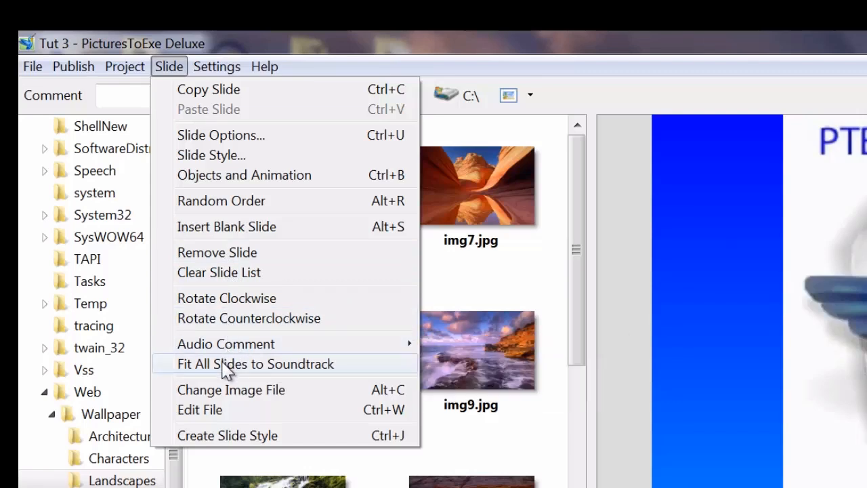
{"action": "mouse_move", "coordinate": [235, 390]}
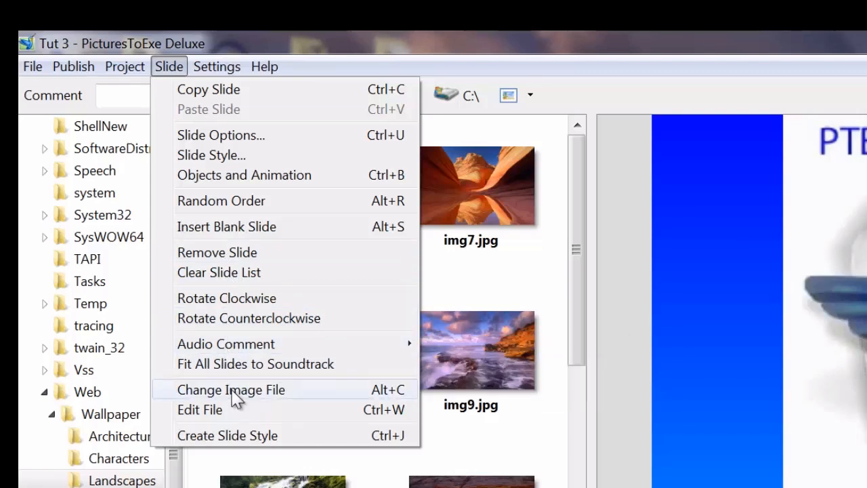
{"action": "mouse_move", "coordinate": [201, 409]}
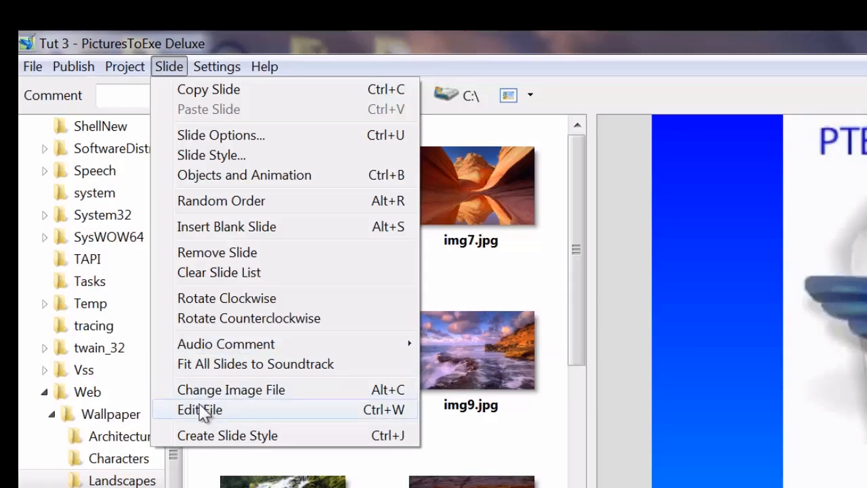
{"action": "mouse_move", "coordinate": [218, 441]}
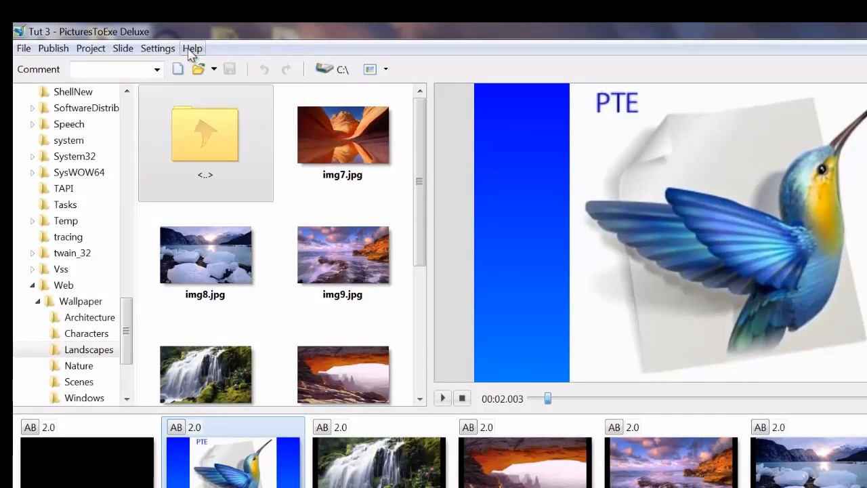
{"action": "mouse_move", "coordinate": [606, 42]}
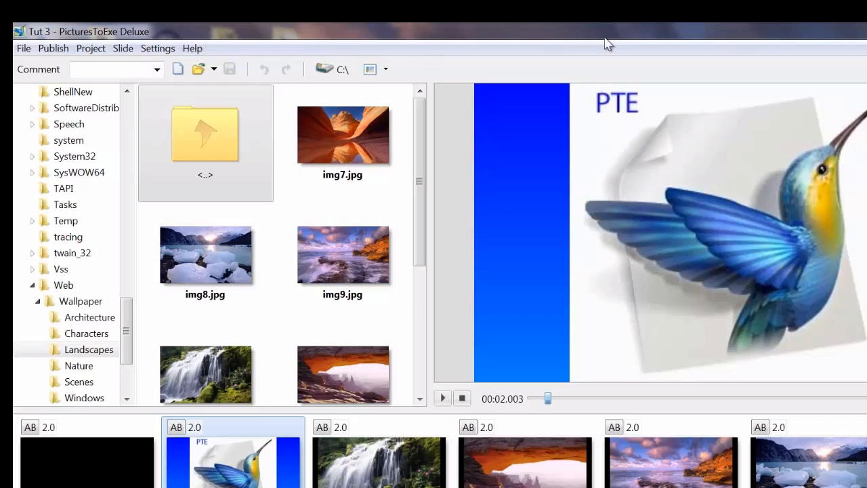
{"action": "mouse_move", "coordinate": [449, 71]}
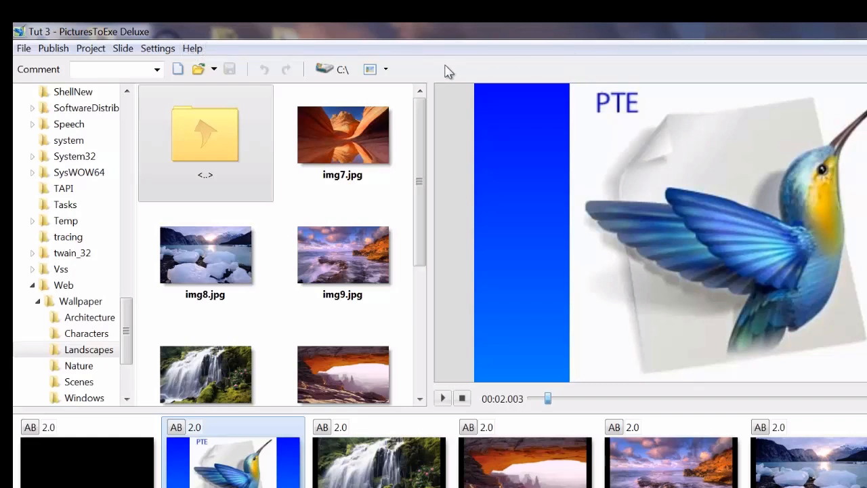
{"action": "mouse_move", "coordinate": [27, 75]}
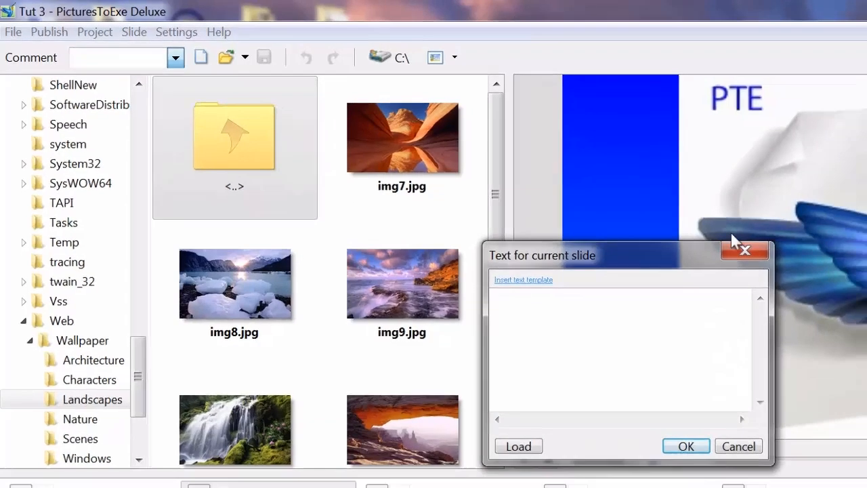
{"action": "left_click", "coordinate": [685, 446]}
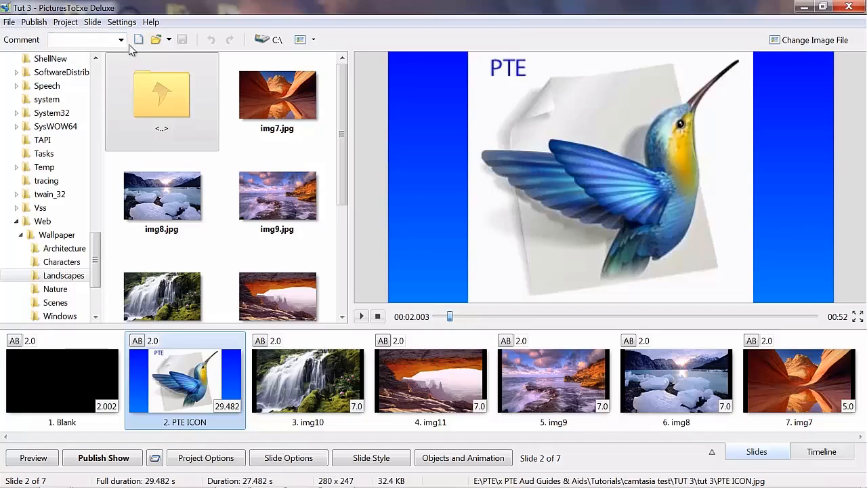
{"action": "mouse_move", "coordinate": [138, 39]}
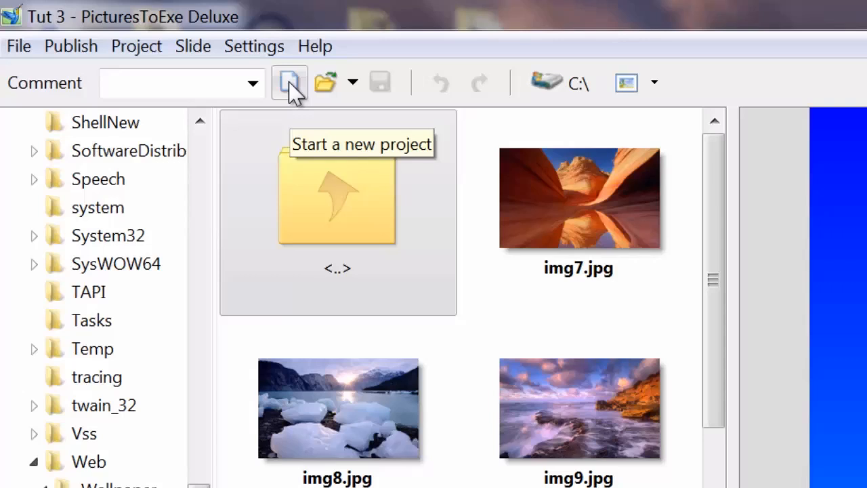
{"action": "mouse_move", "coordinate": [29, 52]}
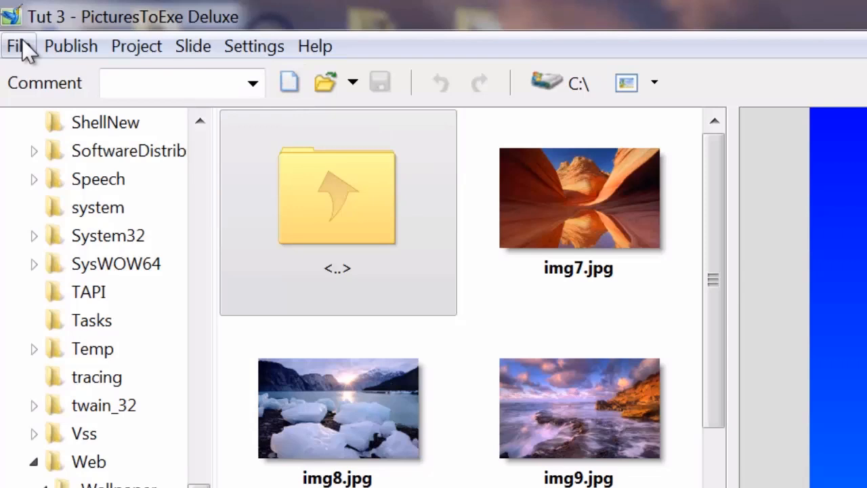
{"action": "left_click", "coordinate": [17, 46]}
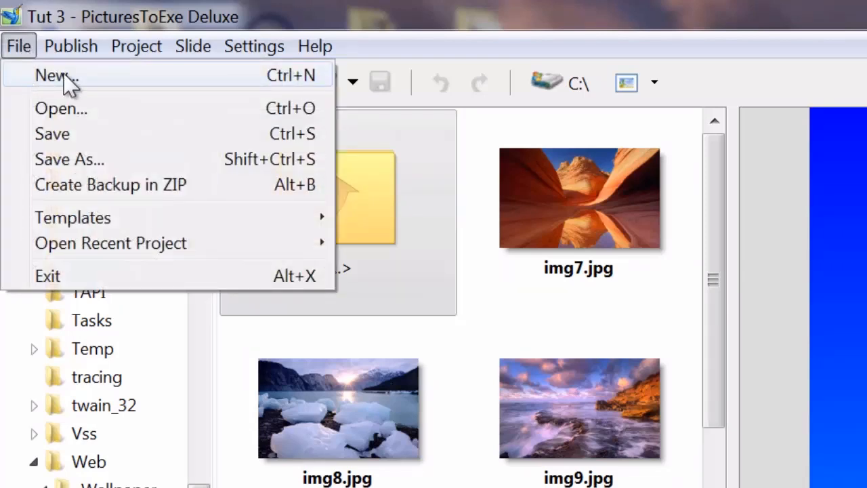
{"action": "mouse_move", "coordinate": [23, 49]}
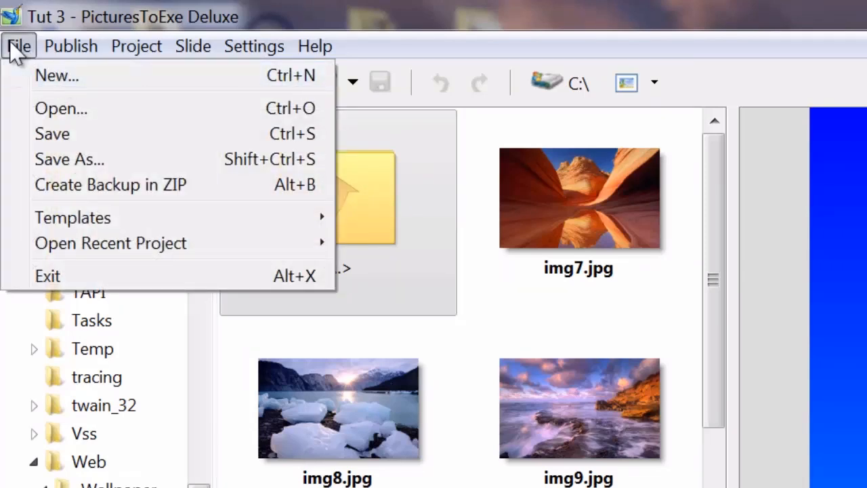
{"action": "mouse_move", "coordinate": [57, 76]}
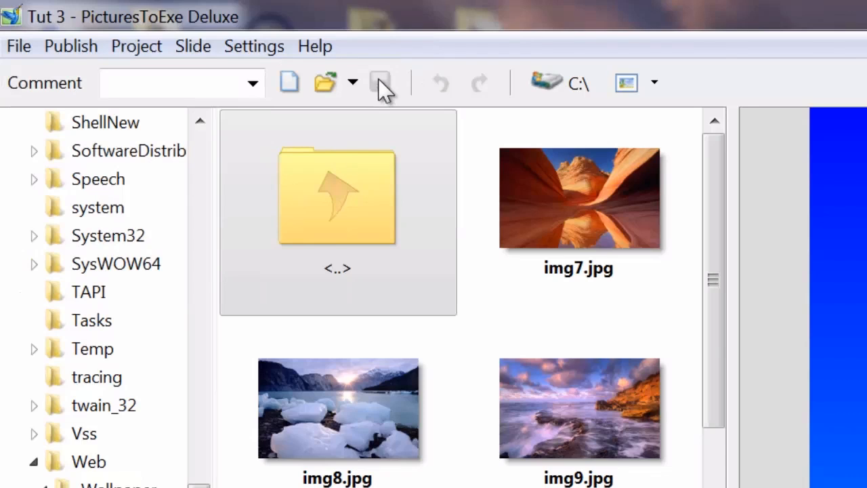
{"action": "left_click", "coordinate": [352, 82]}
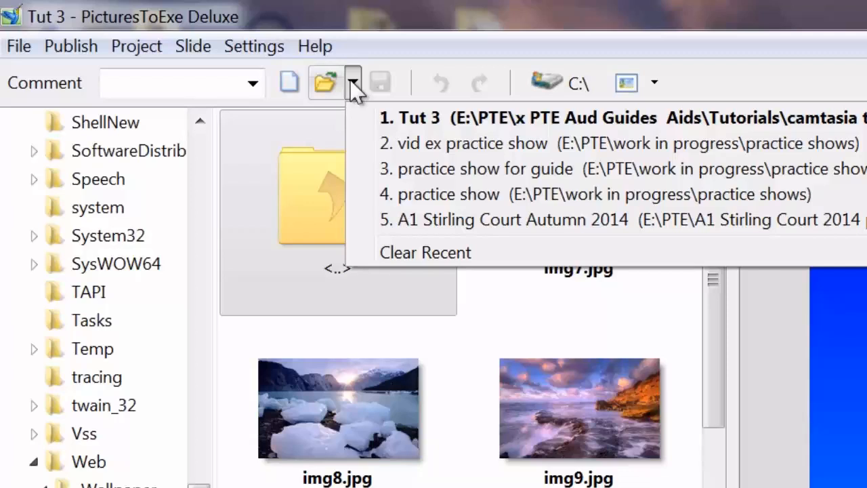
{"action": "mouse_move", "coordinate": [508, 181]}
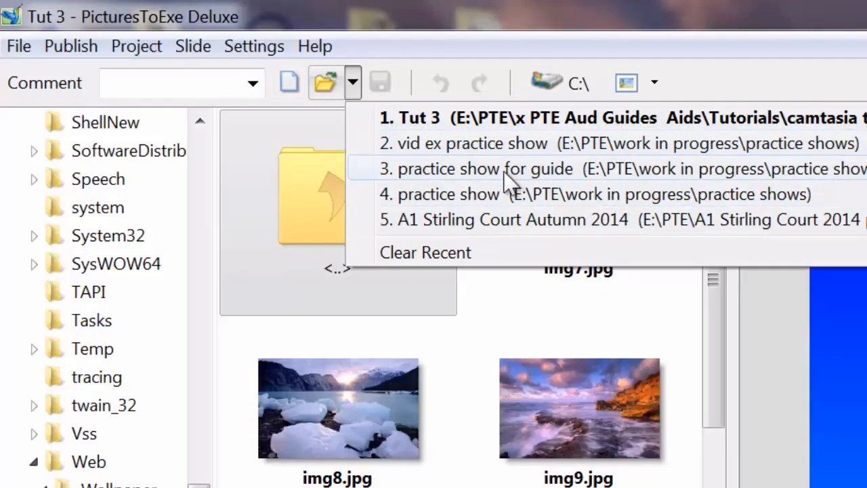
{"action": "mouse_move", "coordinate": [436, 125]}
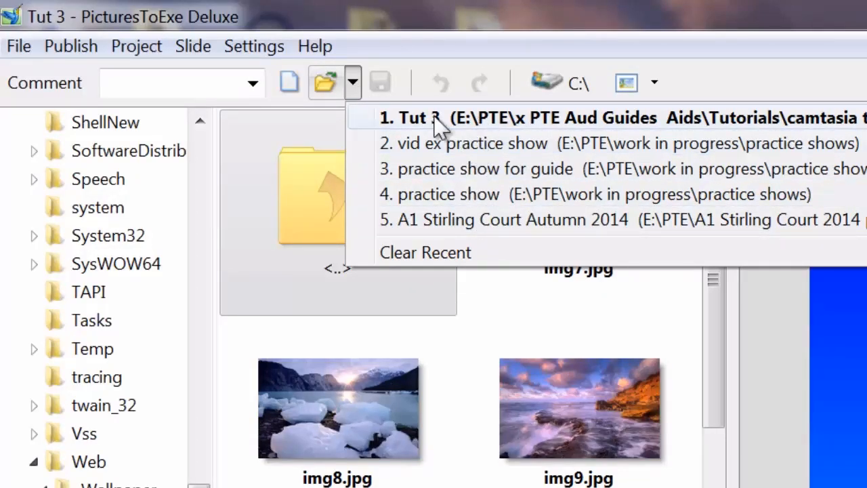
{"action": "mouse_move", "coordinate": [463, 148]}
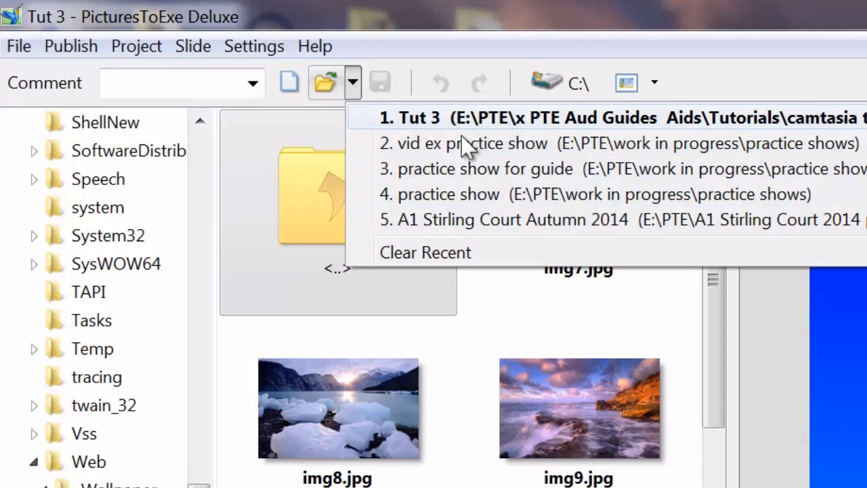
{"action": "mouse_move", "coordinate": [471, 200]}
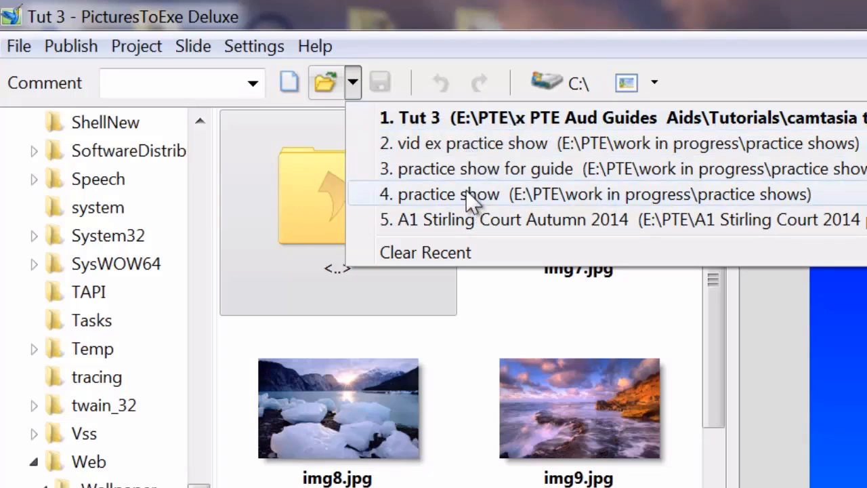
{"action": "mouse_move", "coordinate": [440, 128]}
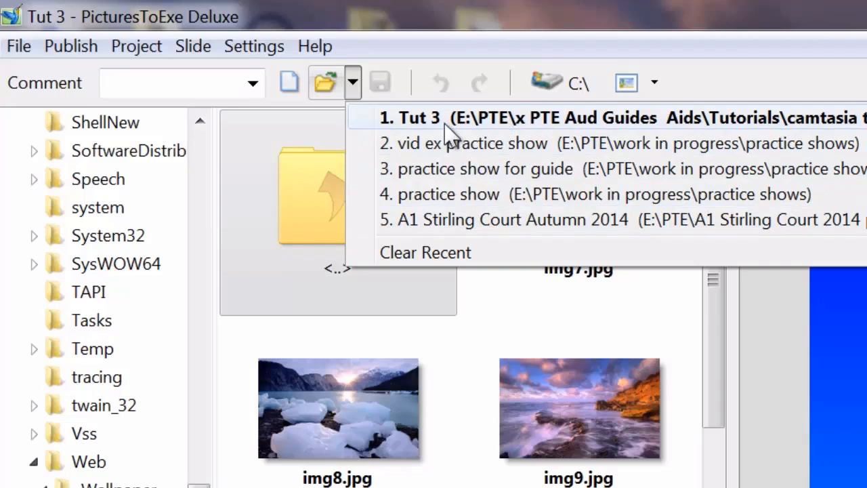
{"action": "mouse_move", "coordinate": [461, 138]}
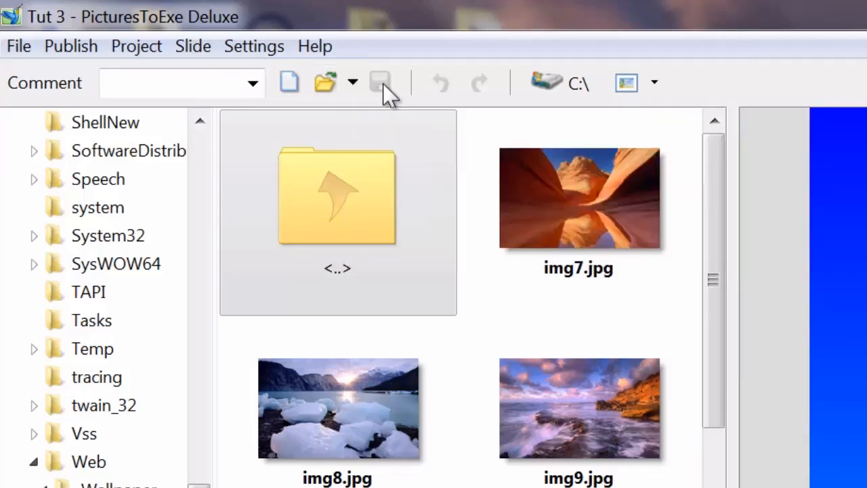
{"action": "mouse_move", "coordinate": [379, 102]}
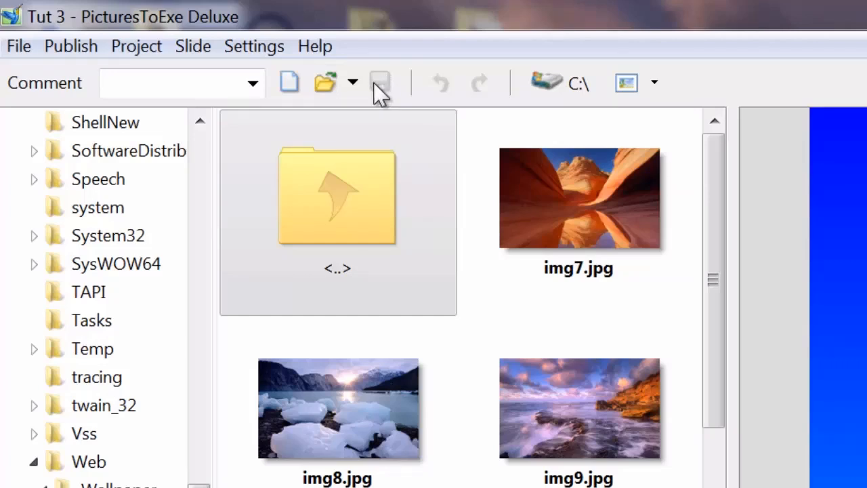
{"action": "mouse_move", "coordinate": [386, 109]}
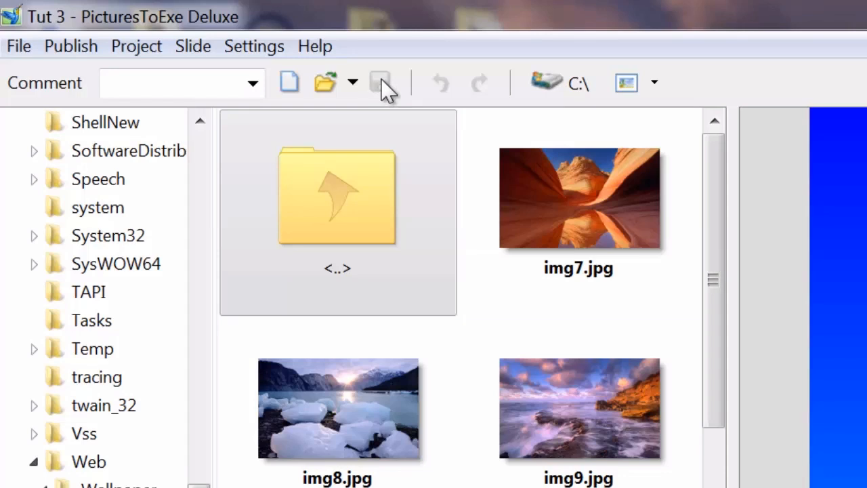
{"action": "mouse_move", "coordinate": [550, 82]}
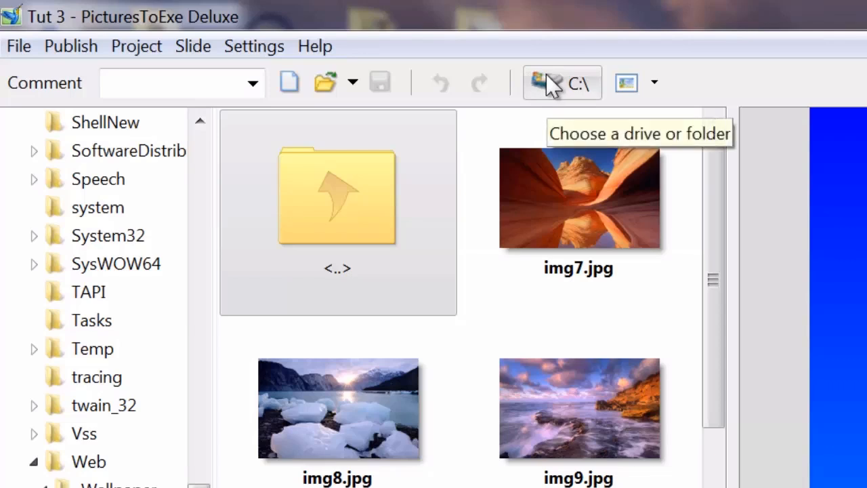
{"action": "mouse_move", "coordinate": [562, 102]}
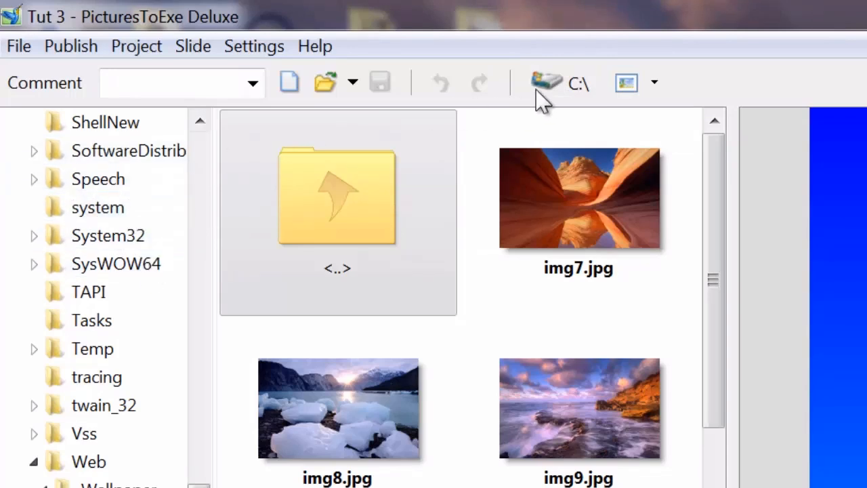
{"action": "mouse_move", "coordinate": [553, 95]}
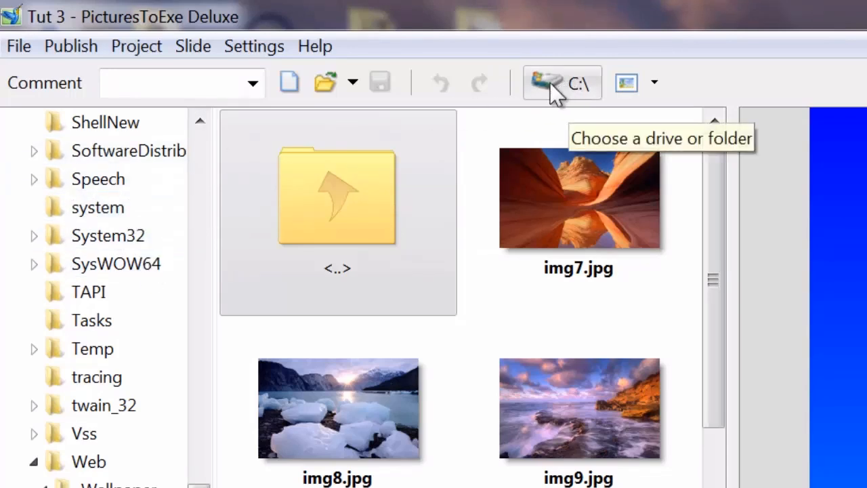
{"action": "left_click", "coordinate": [561, 83]}
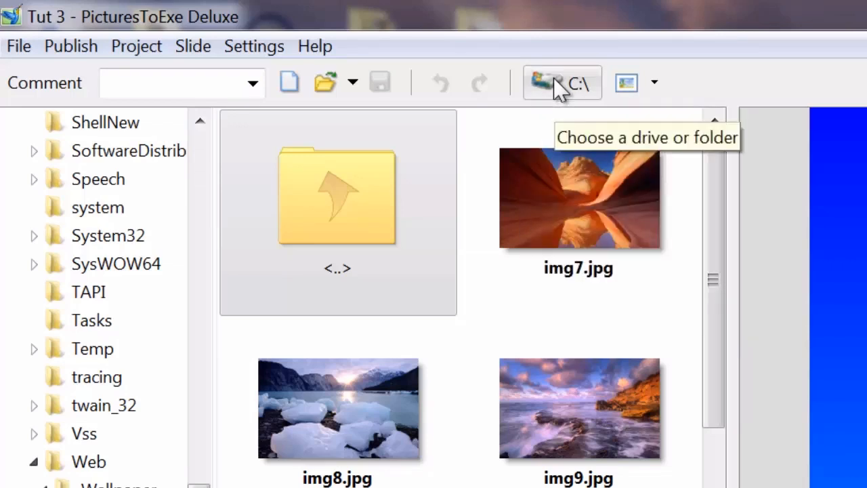
{"action": "mouse_move", "coordinate": [628, 84]}
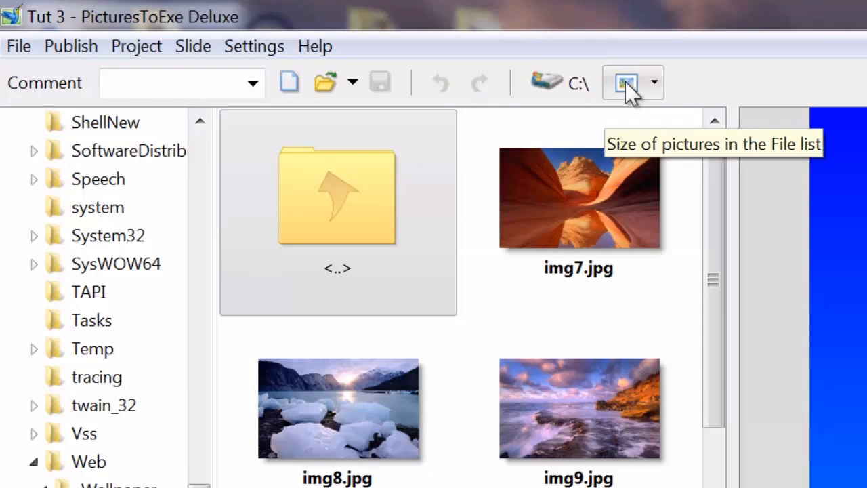
{"action": "mouse_move", "coordinate": [277, 277]}
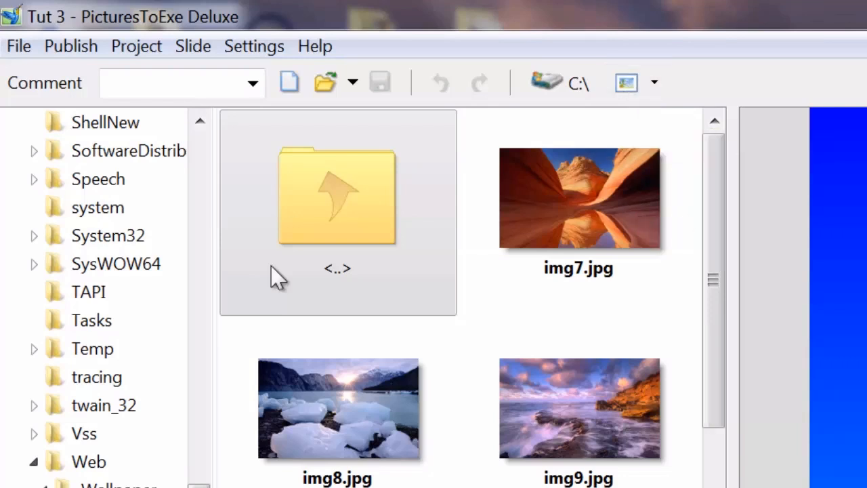
{"action": "mouse_move", "coordinate": [664, 92]}
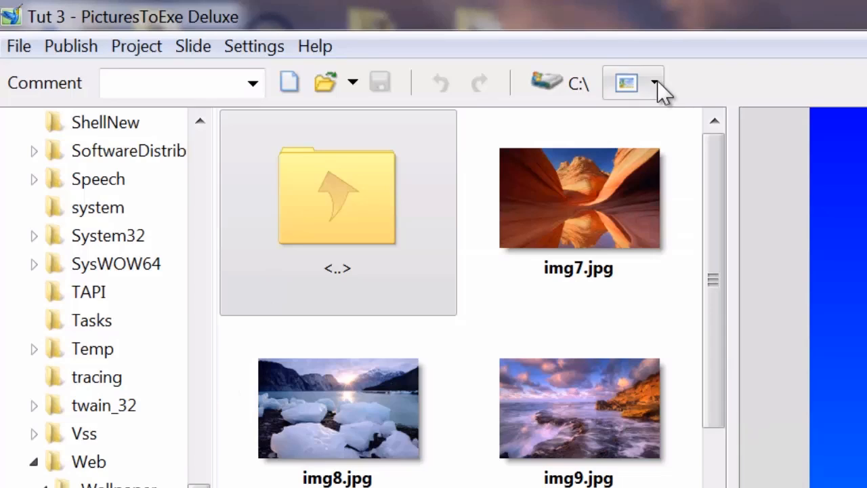
{"action": "left_click", "coordinate": [658, 83]}
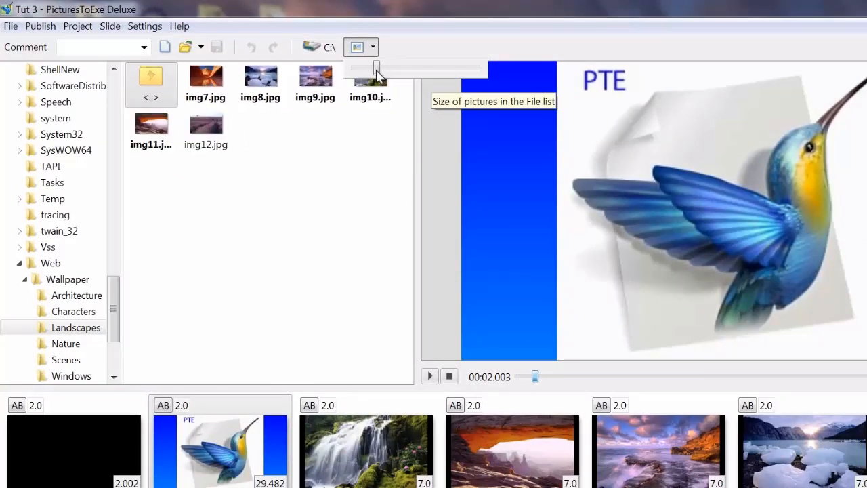
{"action": "left_click_drag", "start_coordinate": [376, 68], "coordinate": [453, 68]}
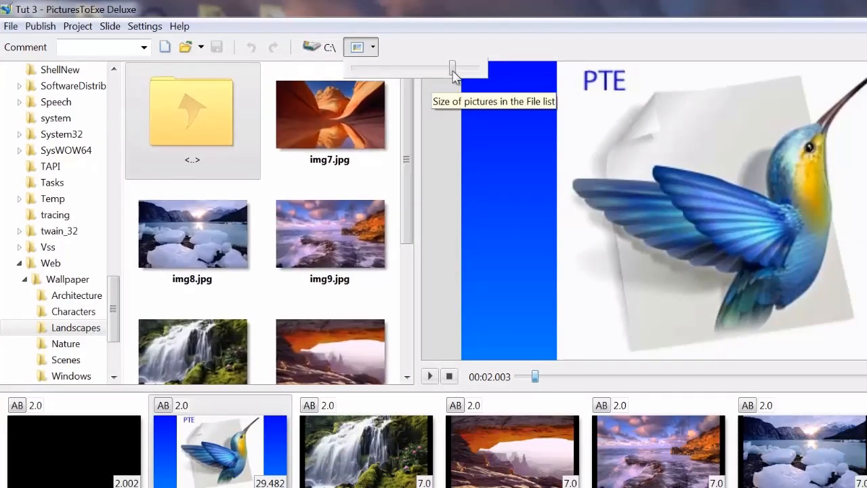
{"action": "left_click_drag", "start_coordinate": [453, 67], "coordinate": [466, 68]}
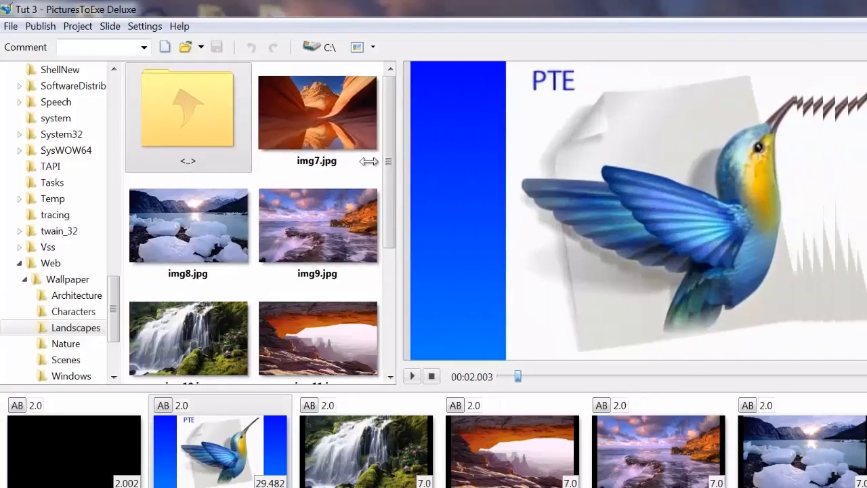
{"action": "left_click_drag", "start_coordinate": [369, 161], "coordinate": [464, 162]}
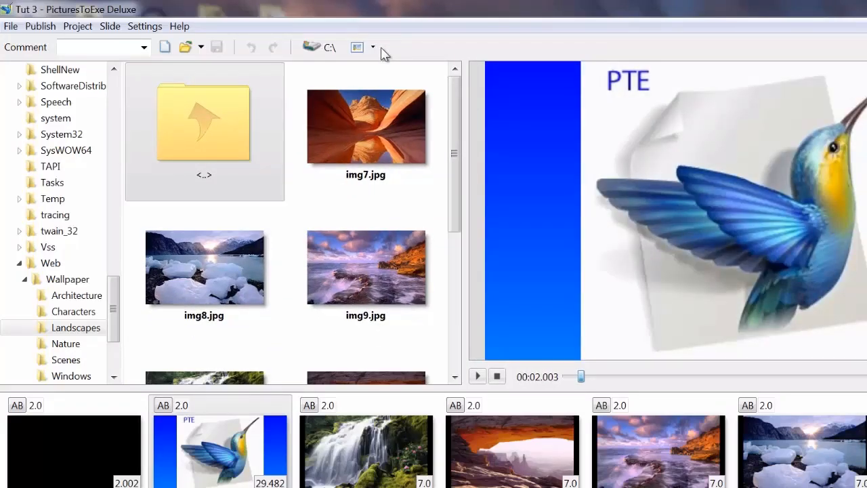
{"action": "mouse_move", "coordinate": [409, 30]}
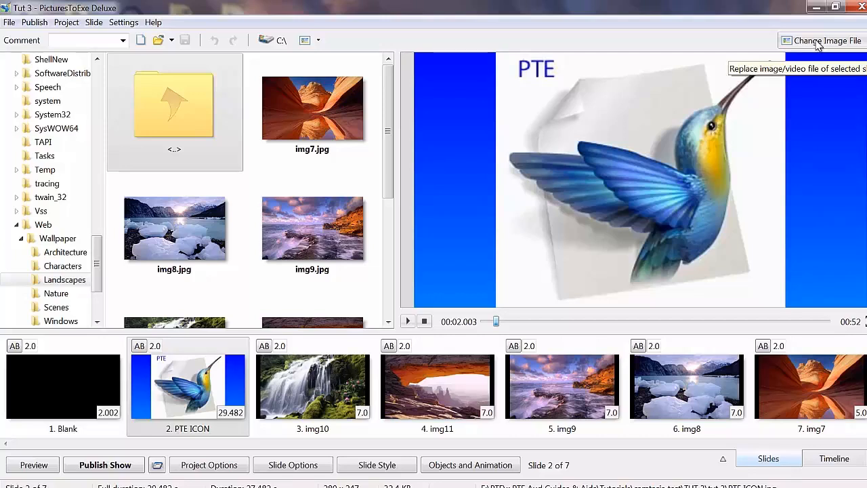
{"action": "mouse_move", "coordinate": [236, 32]}
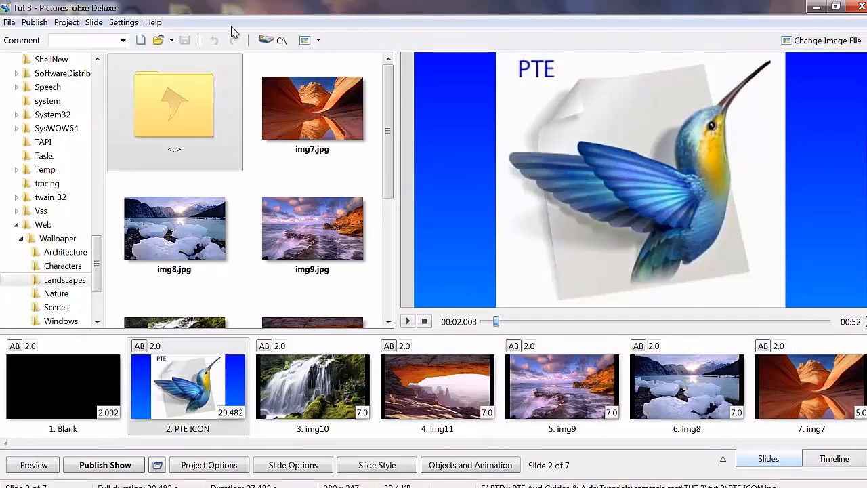
{"action": "mouse_move", "coordinate": [745, 42]}
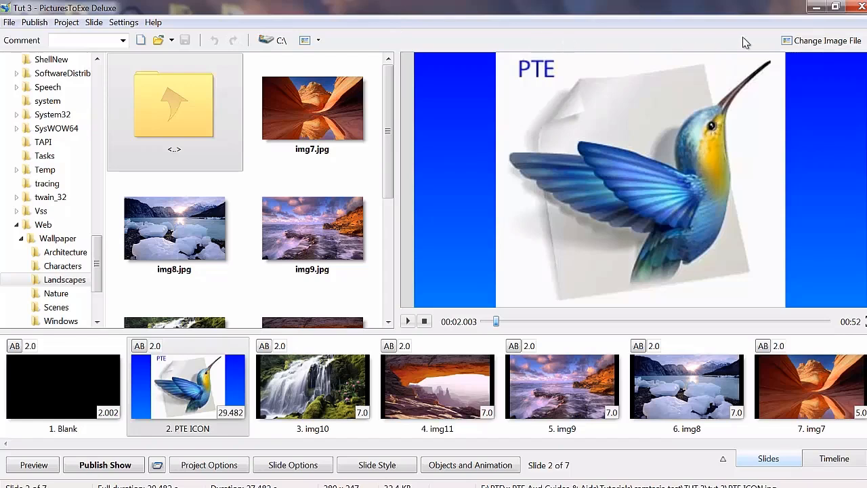
{"action": "mouse_move", "coordinate": [768, 42]}
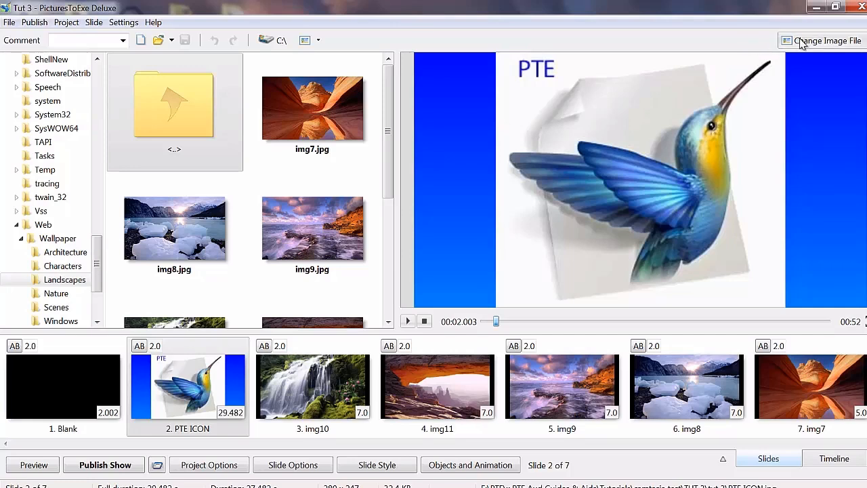
{"action": "mouse_move", "coordinate": [732, 45]}
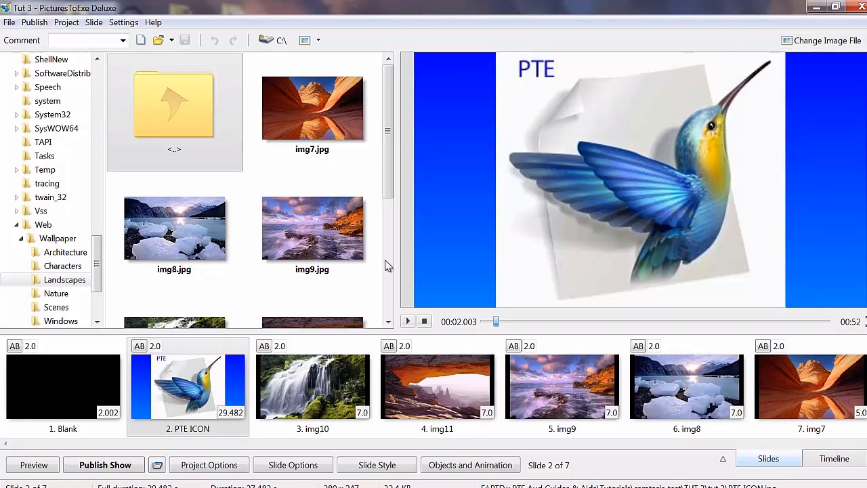
{"action": "mouse_move", "coordinate": [105, 465]}
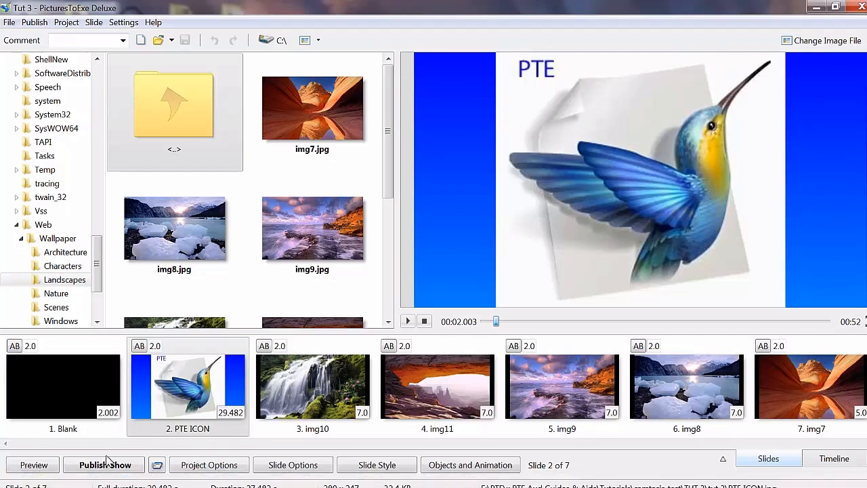
{"action": "mouse_move", "coordinate": [106, 464]}
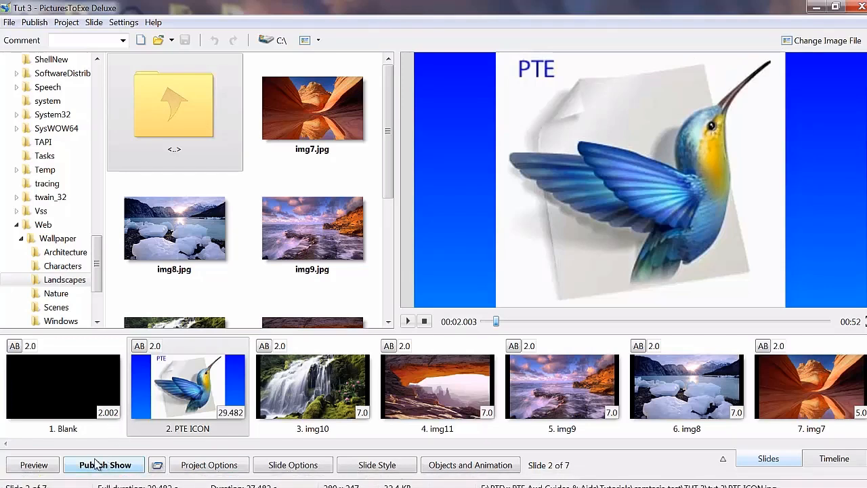
{"action": "mouse_move", "coordinate": [27, 473]}
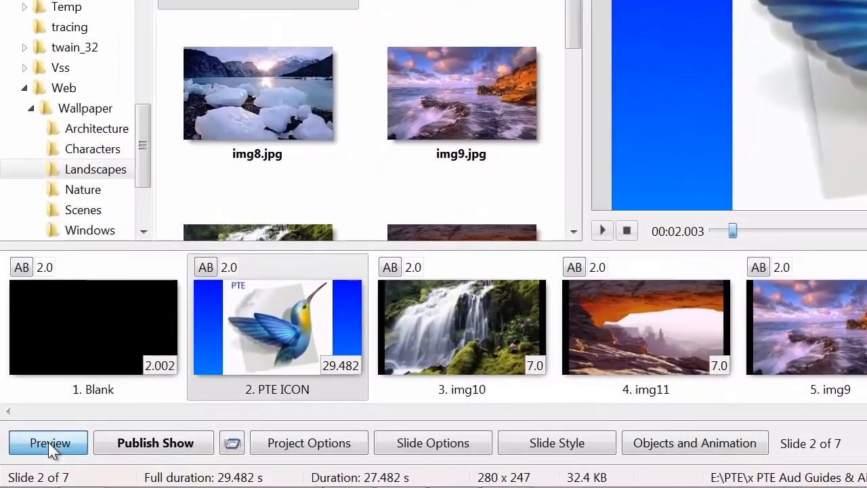
{"action": "left_click", "coordinate": [46, 441]}
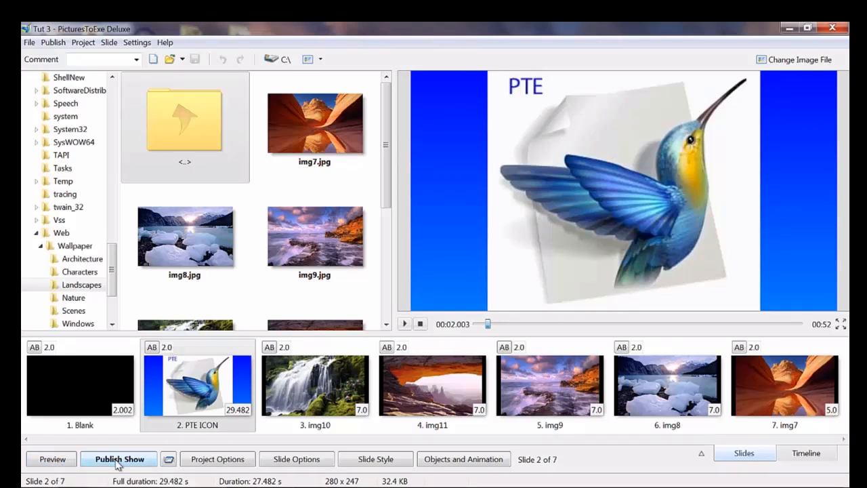
- Bring up the Publish Show list of outputs: Facebook, YouTube, AVI, Mobile, DVD, HD Video, executables
{"action": "left_click", "coordinate": [119, 458]}
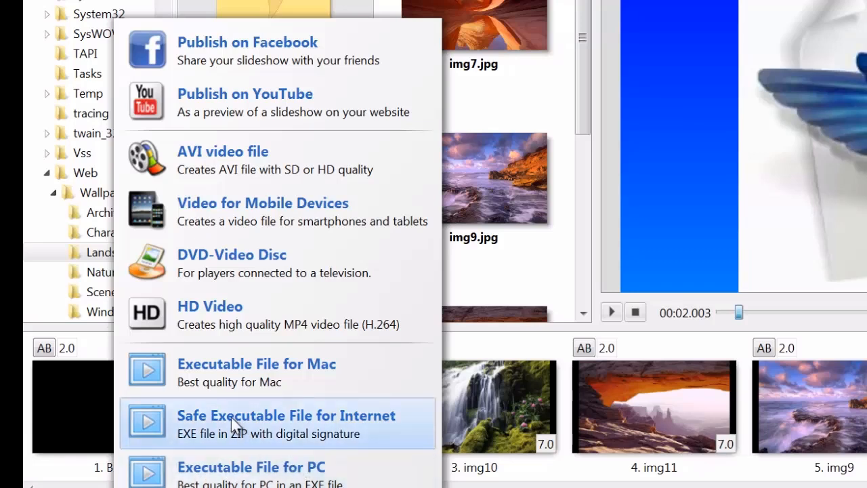
{"action": "mouse_move", "coordinate": [327, 423]}
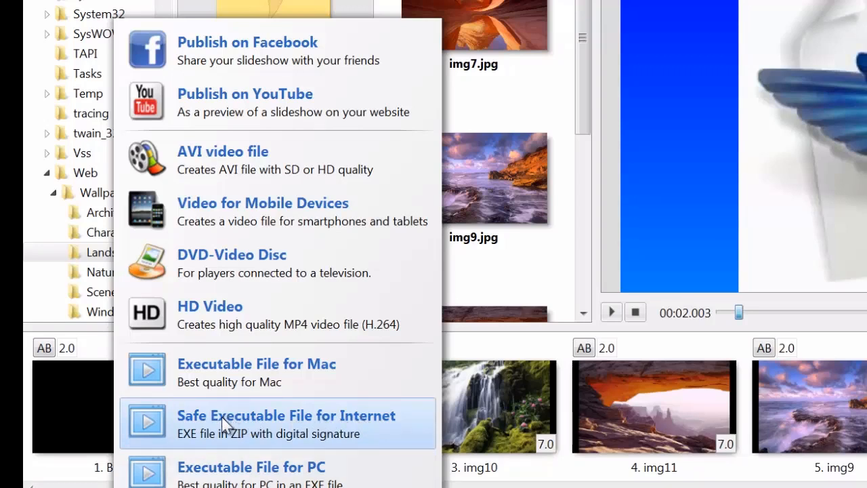
{"action": "mouse_move", "coordinate": [225, 372]}
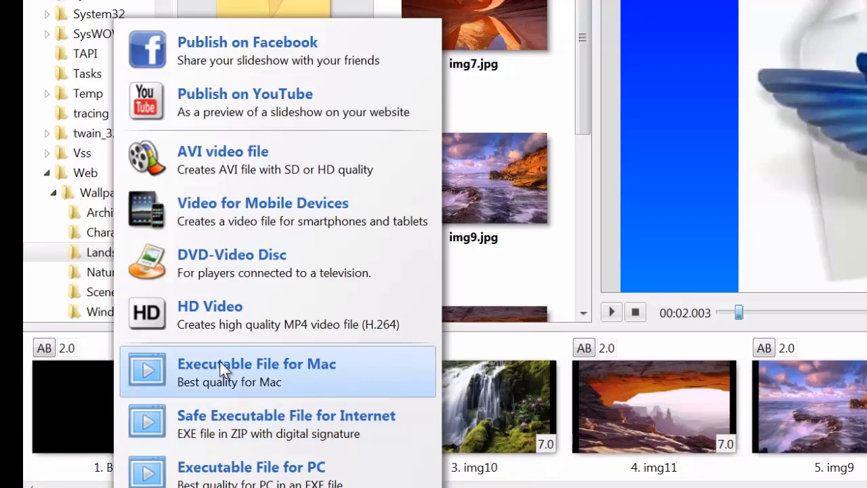
{"action": "mouse_move", "coordinate": [210, 312]}
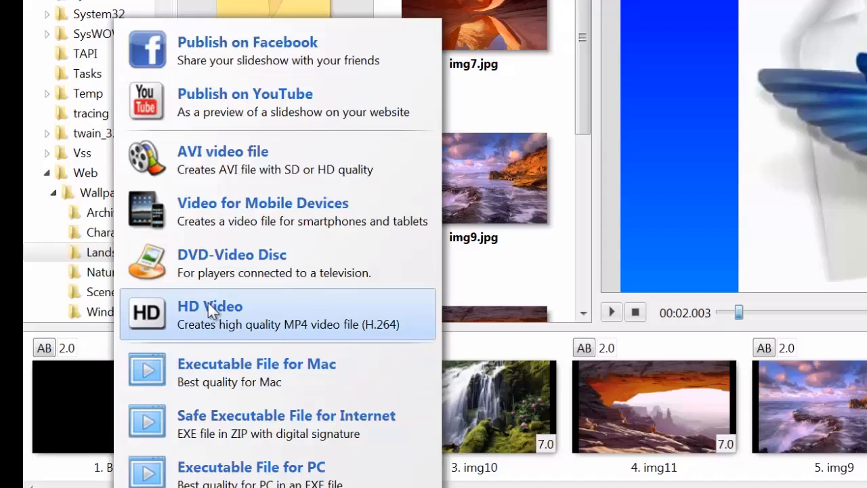
{"action": "mouse_move", "coordinate": [218, 263]}
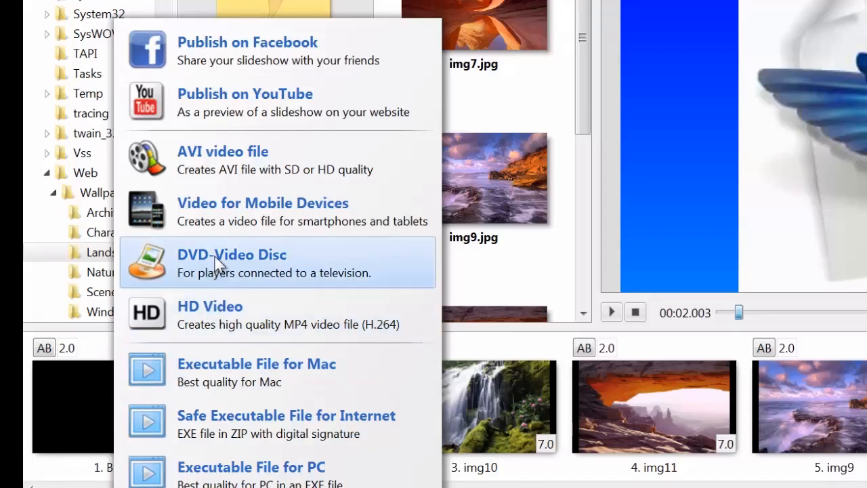
{"action": "mouse_move", "coordinate": [237, 212]}
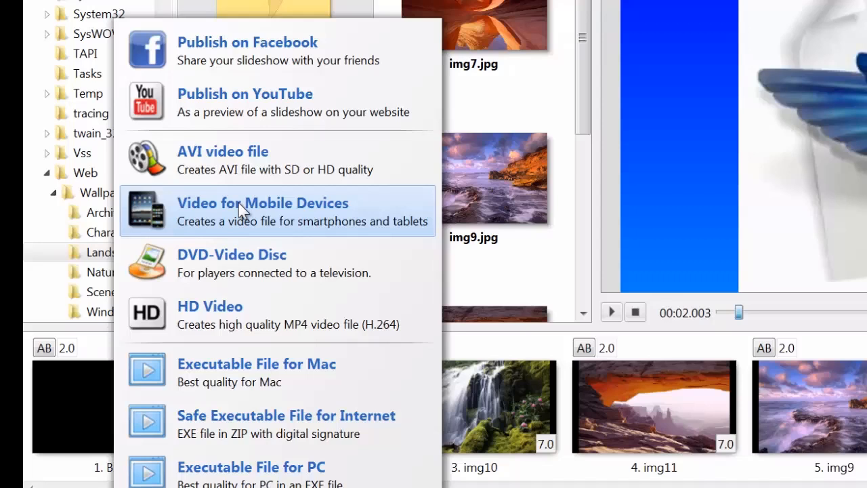
{"action": "mouse_move", "coordinate": [216, 160]}
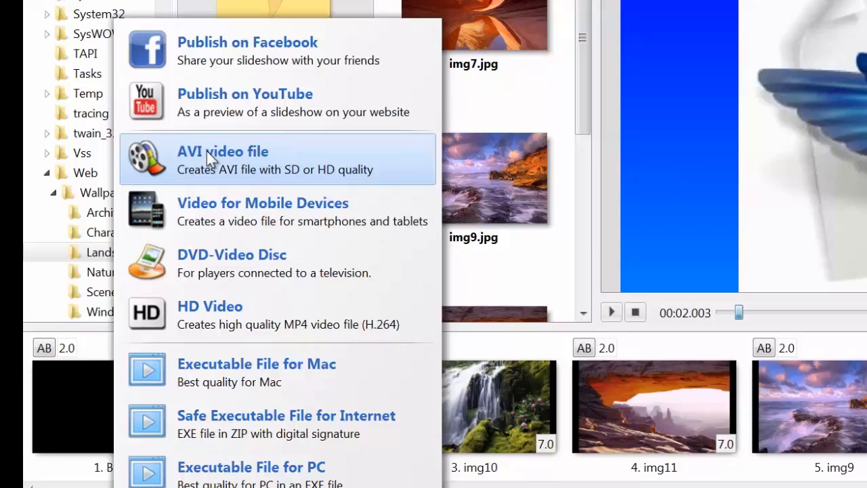
{"action": "mouse_move", "coordinate": [214, 156]}
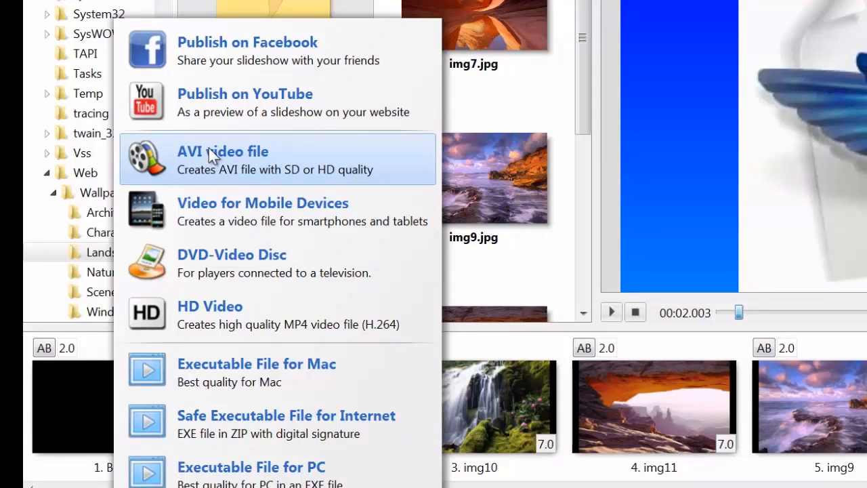
{"action": "mouse_move", "coordinate": [225, 160]}
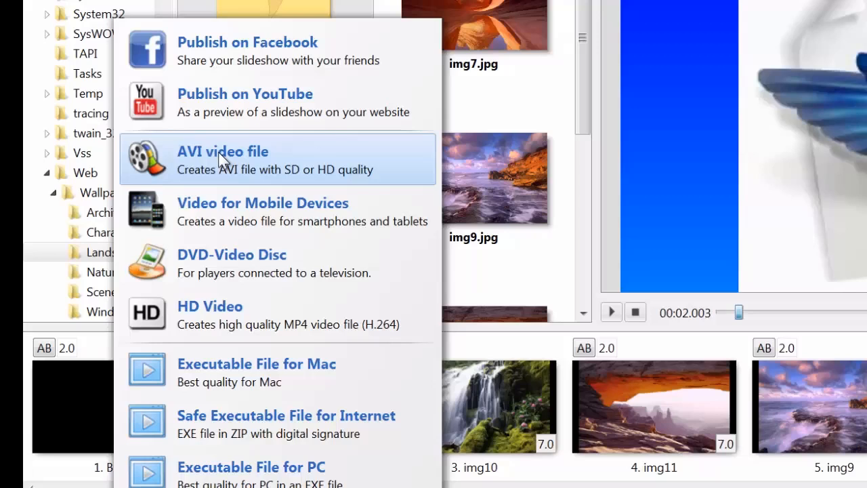
{"action": "mouse_move", "coordinate": [263, 155]}
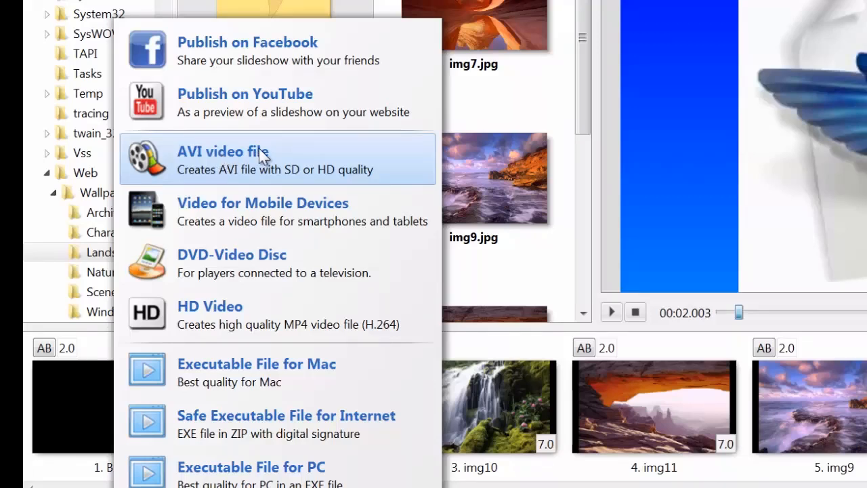
{"action": "mouse_move", "coordinate": [225, 156]}
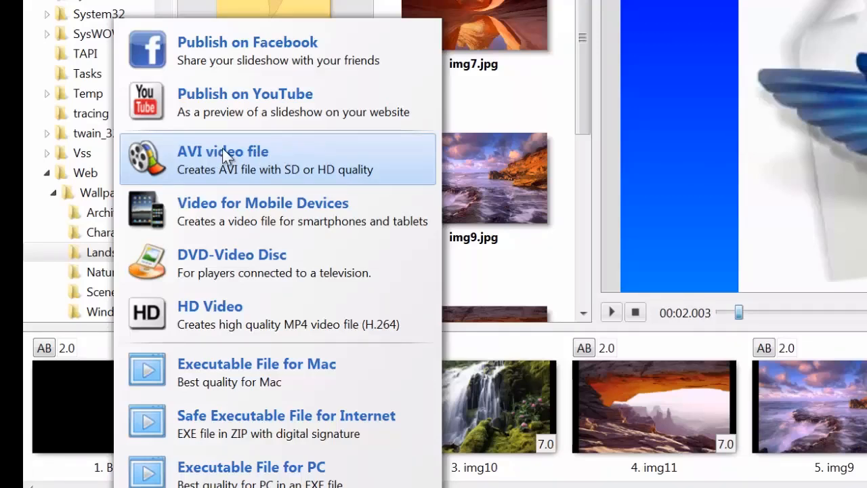
{"action": "mouse_move", "coordinate": [215, 101]}
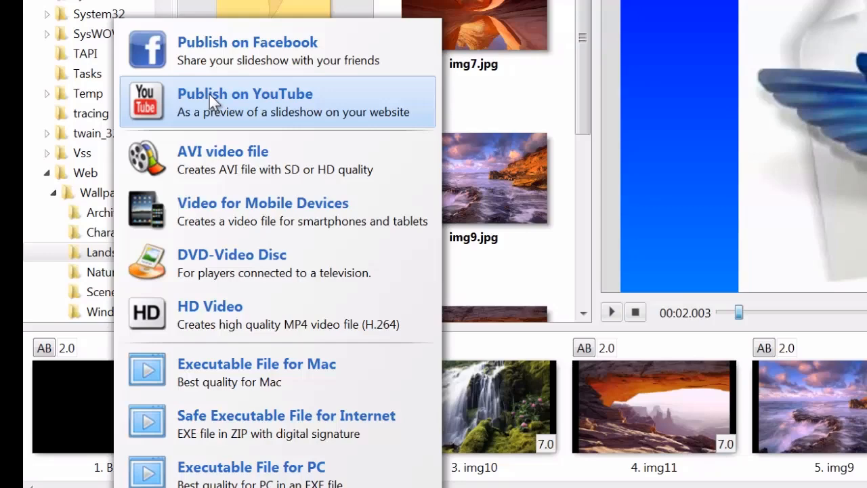
{"action": "mouse_move", "coordinate": [237, 47]}
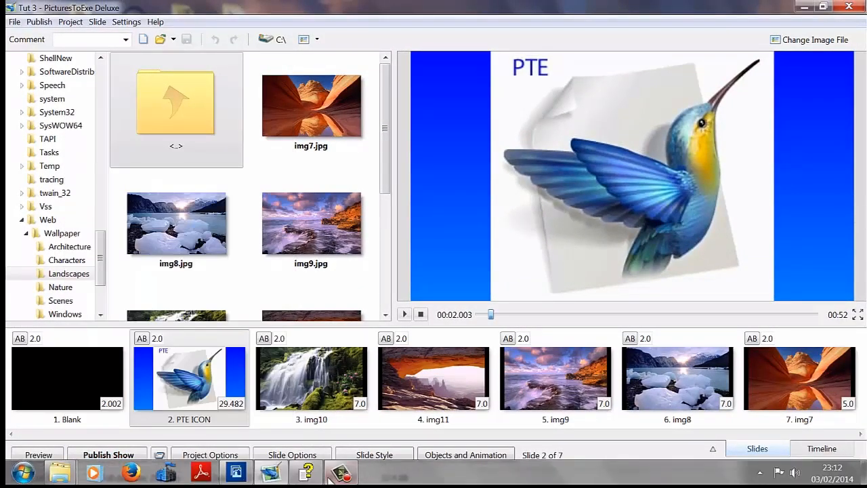
- Dismiss the Publish Show menu without choosing an output
{"action": "left_click", "coordinate": [338, 471]}
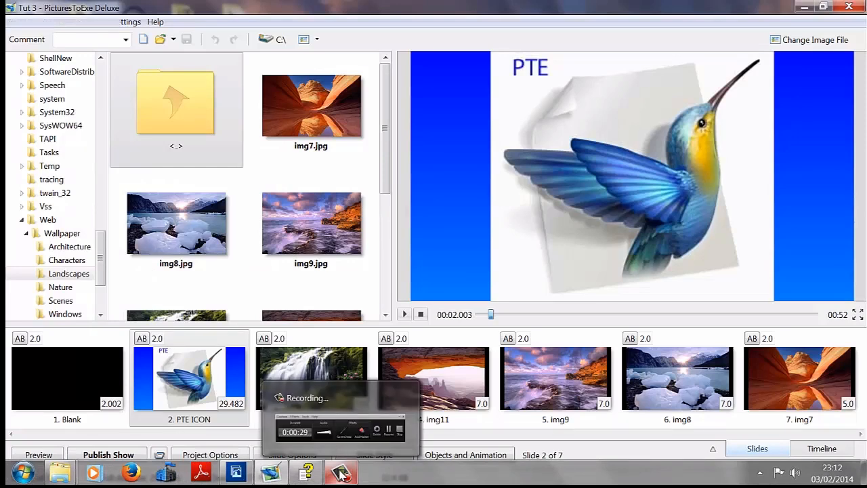